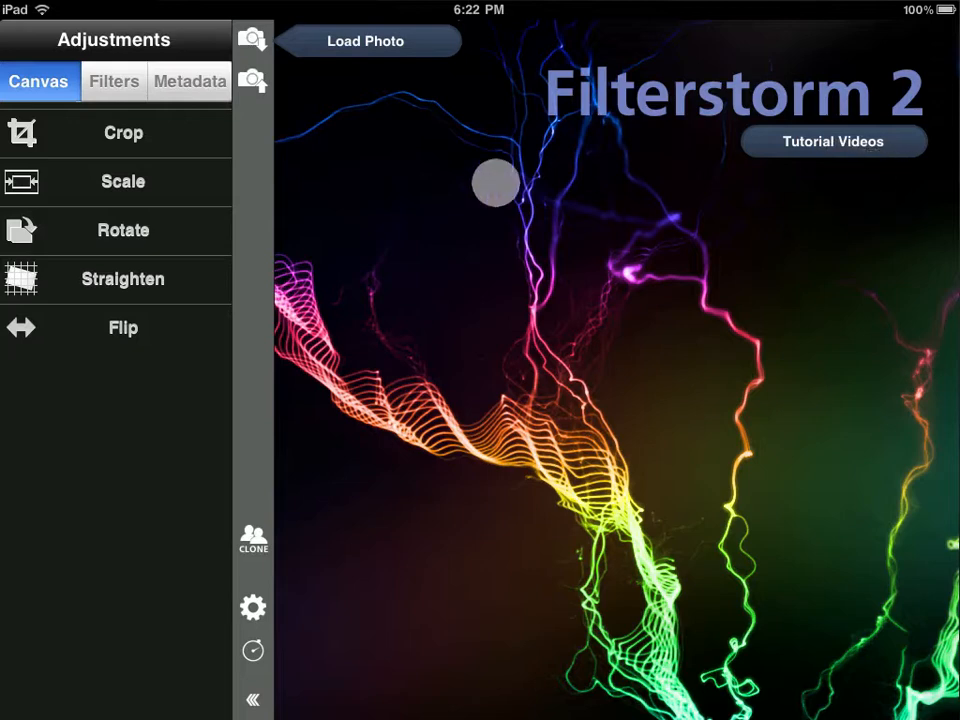
- Load the Himeji castle rooftop photo from the Saved Photos album
click(252, 39)
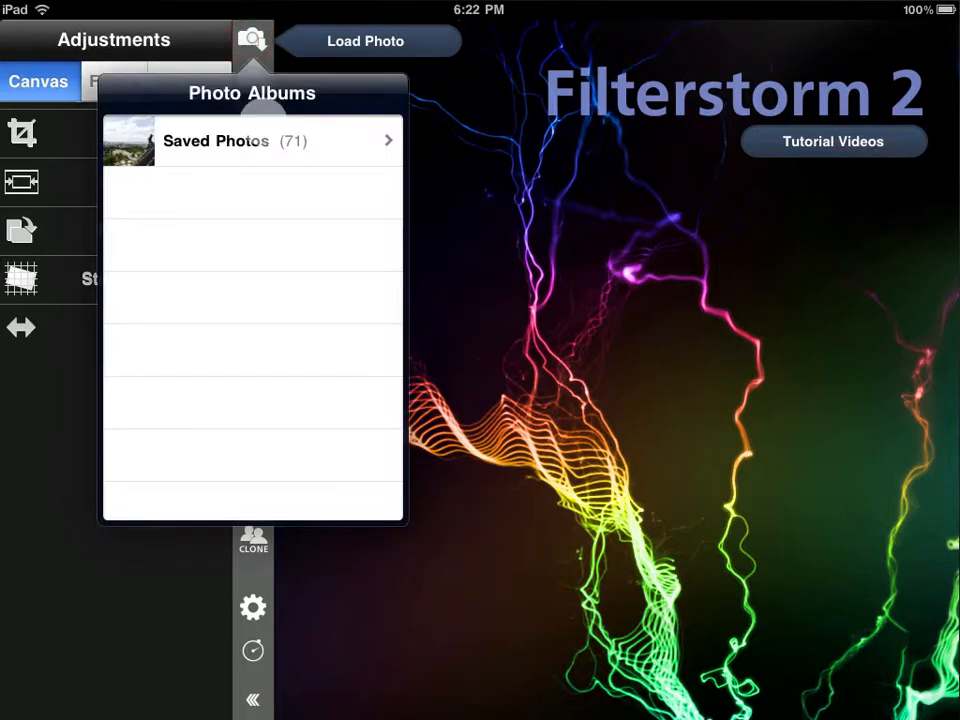
click(234, 140)
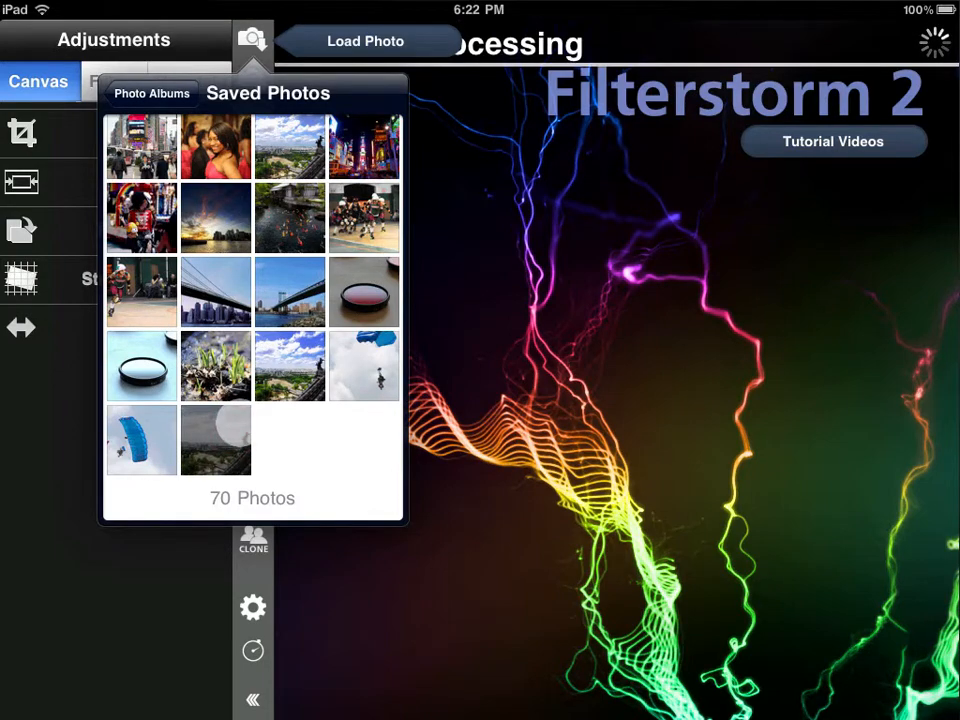
click(215, 440)
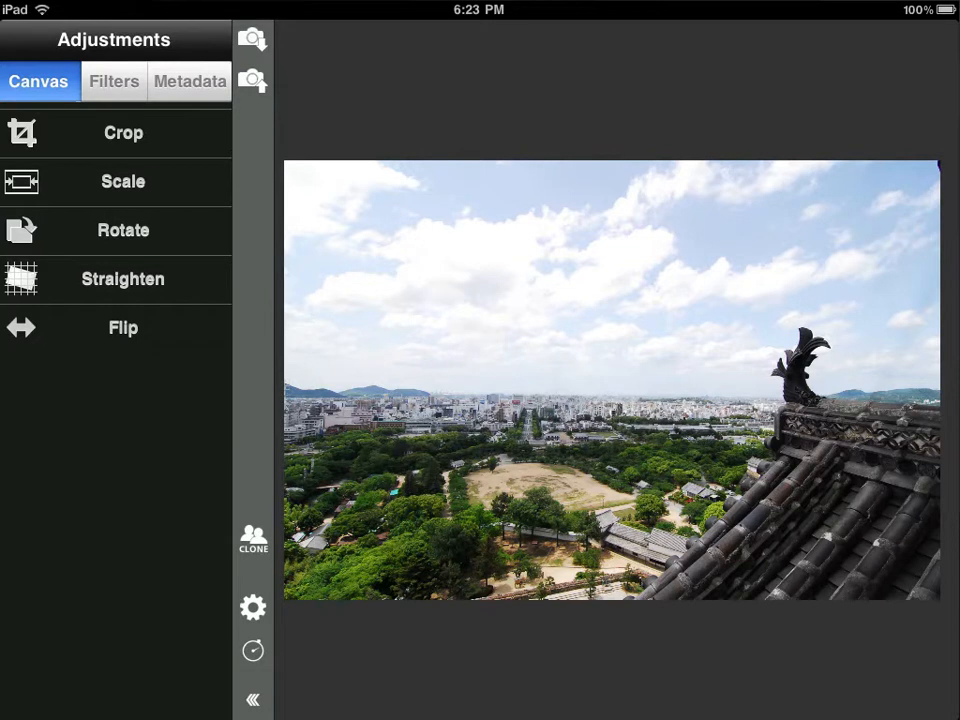
- Toggle between the Canvas and Filters tabs, ending on the filter list
click(39, 81)
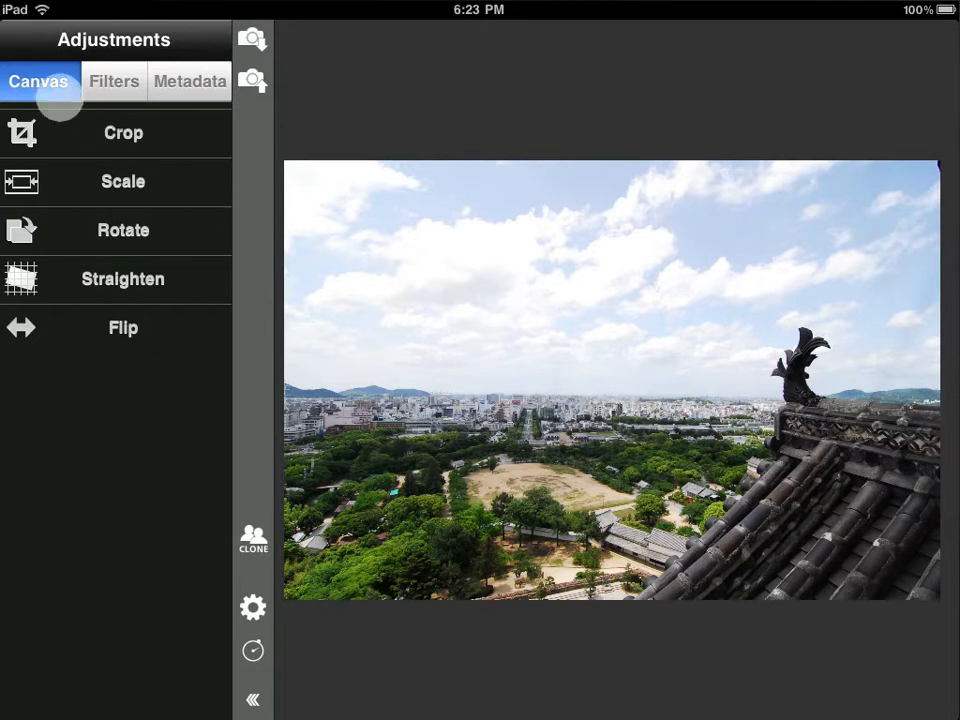
click(114, 81)
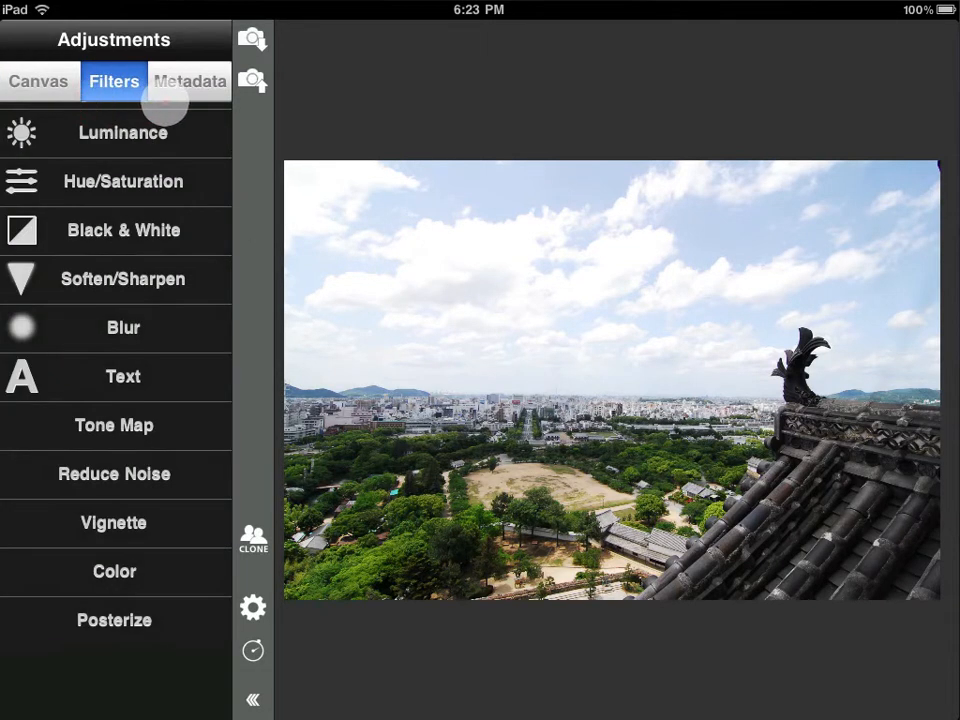
click(39, 81)
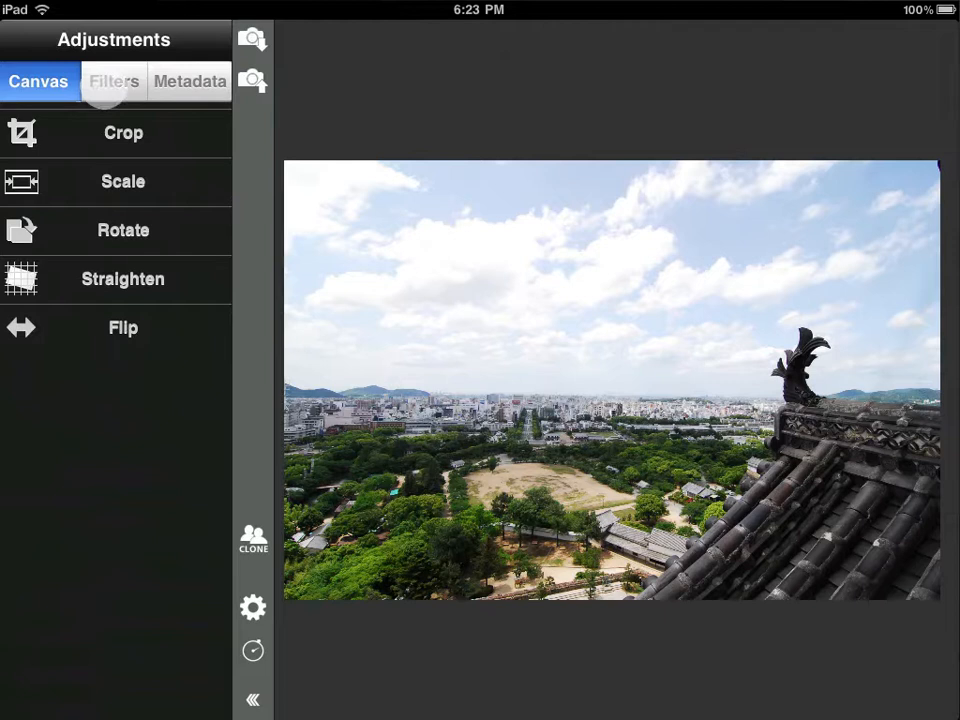
click(113, 81)
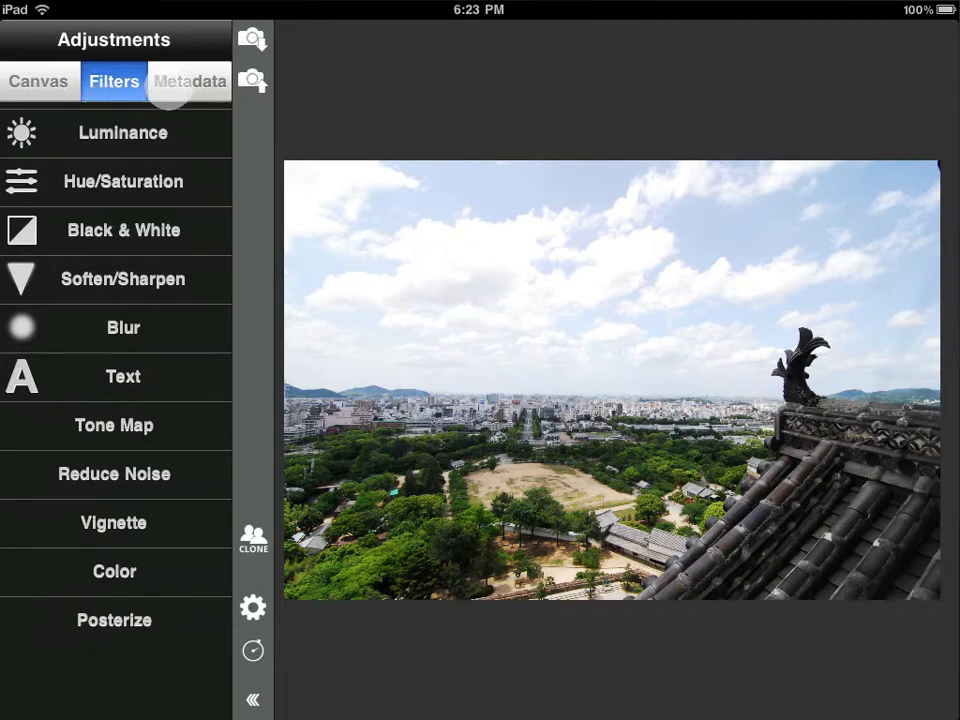
click(189, 81)
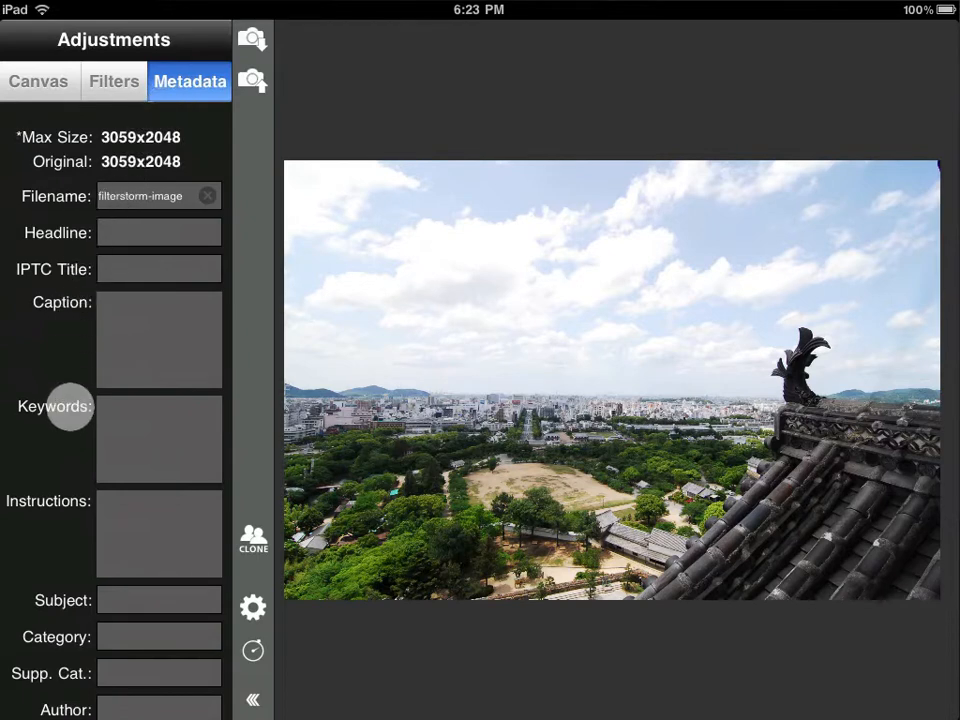
scroll(down, 3)
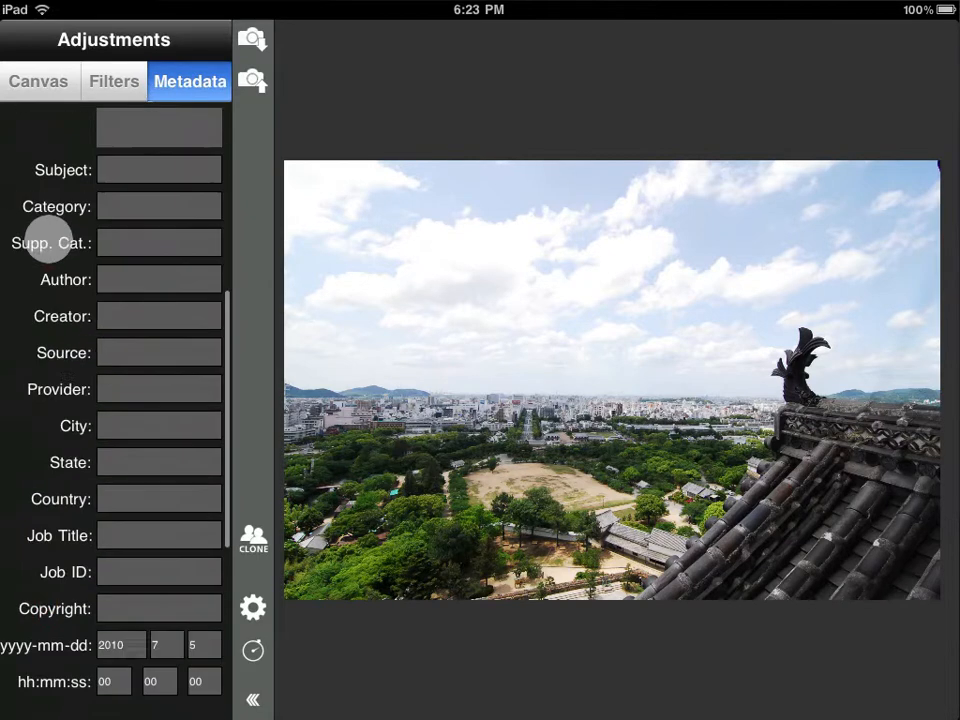
scroll(down, 3)
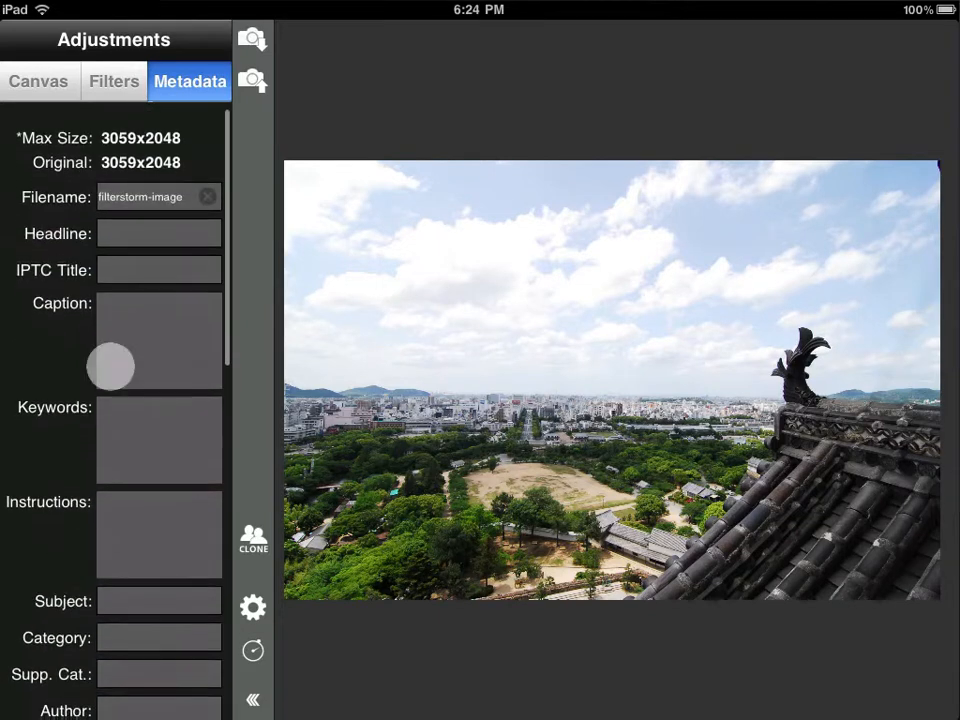
click(114, 81)
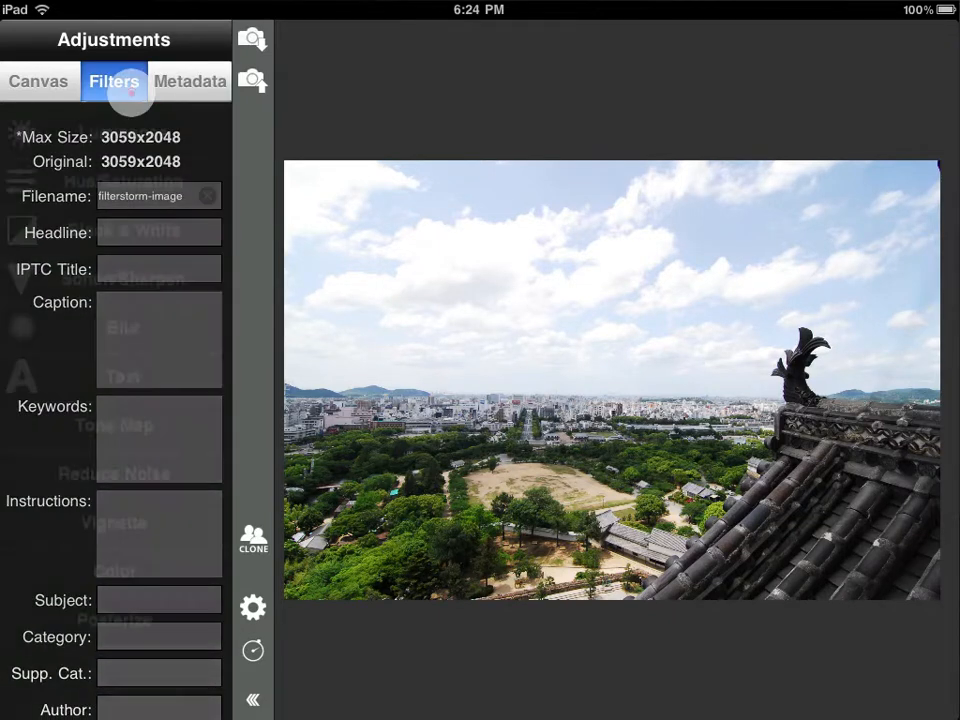
click(114, 81)
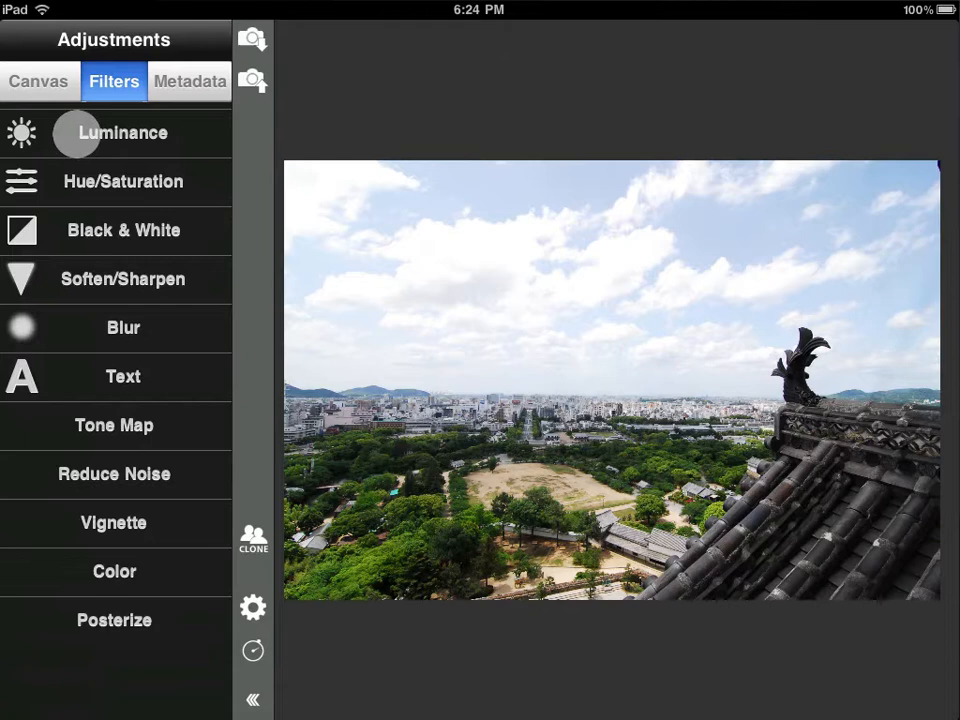
- Pull down the Yellow channel midpoint of the Luminance curve to deepen the sky
click(122, 133)
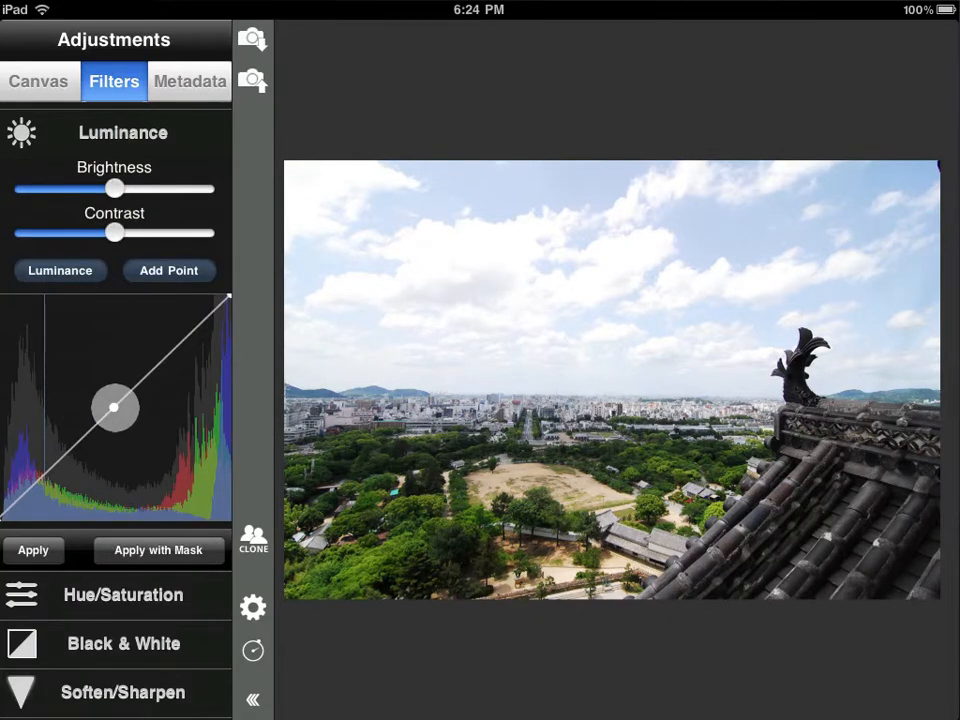
drag(114, 407, 88, 301)
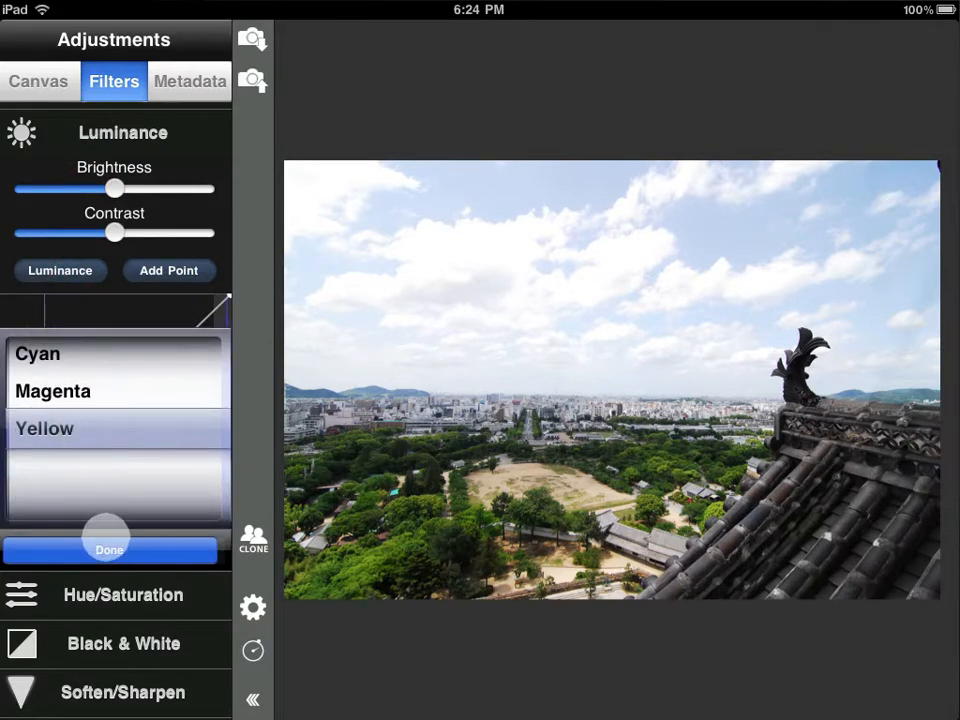
click(44, 428)
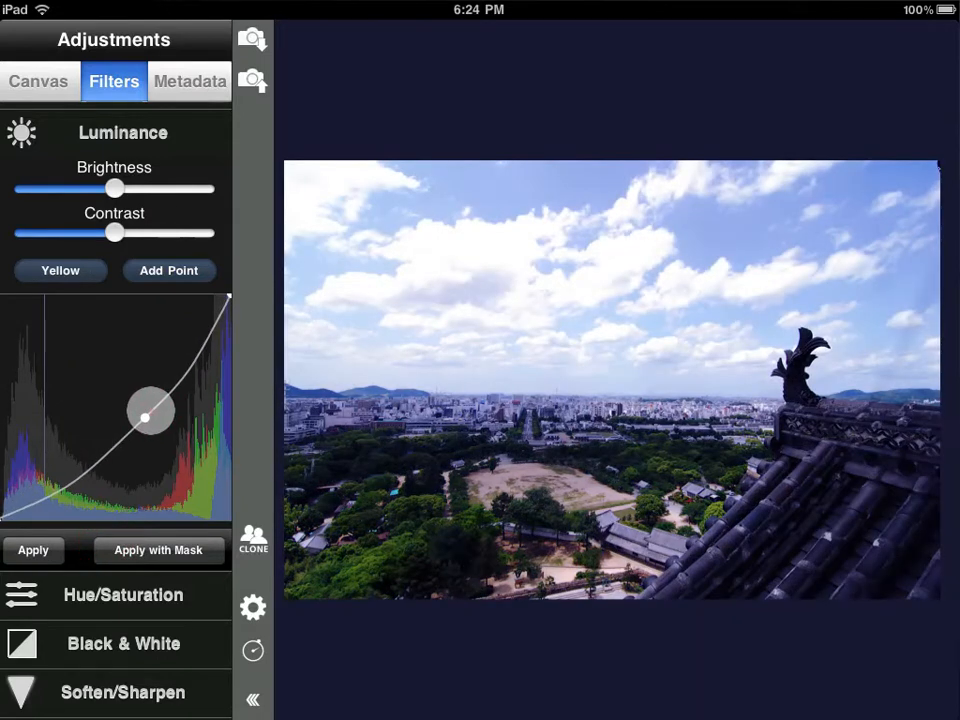
drag(150, 413, 145, 418)
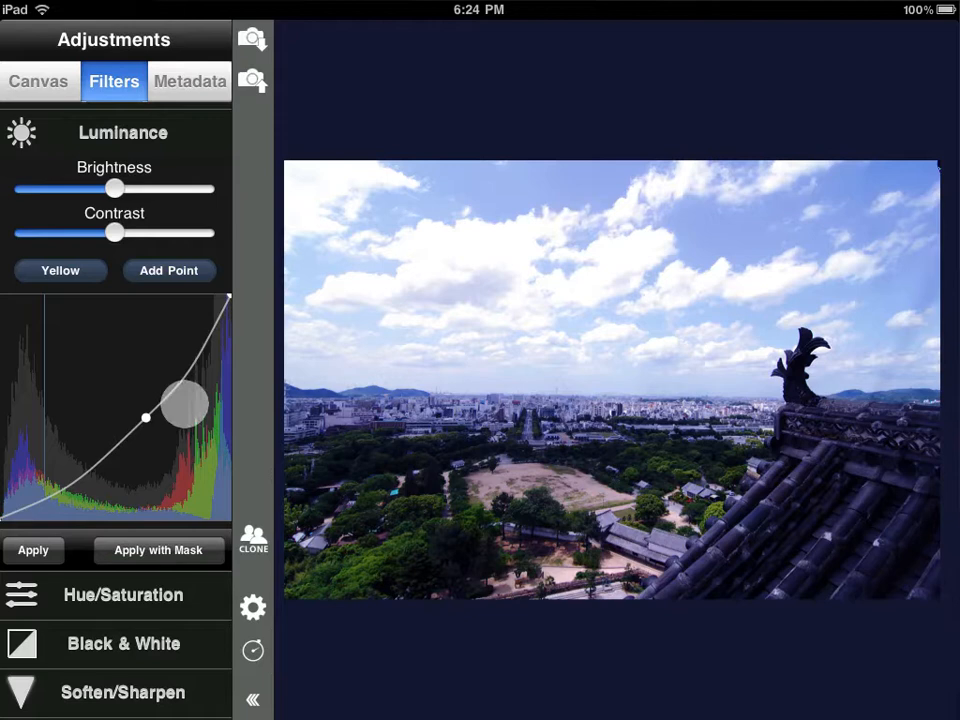
drag(185, 405, 145, 417)
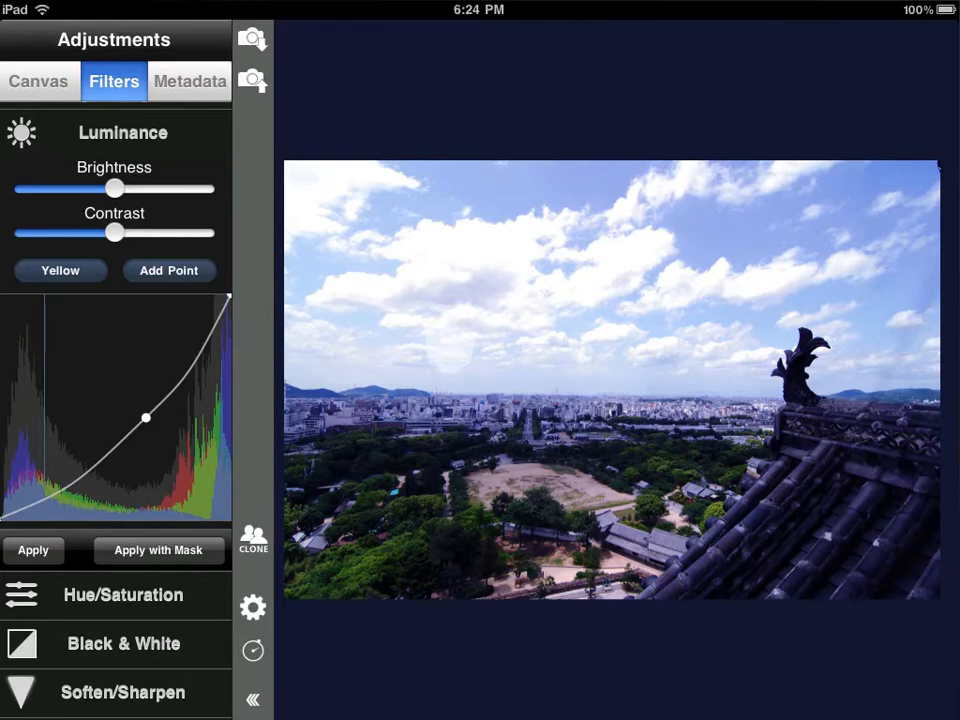
click(540, 465)
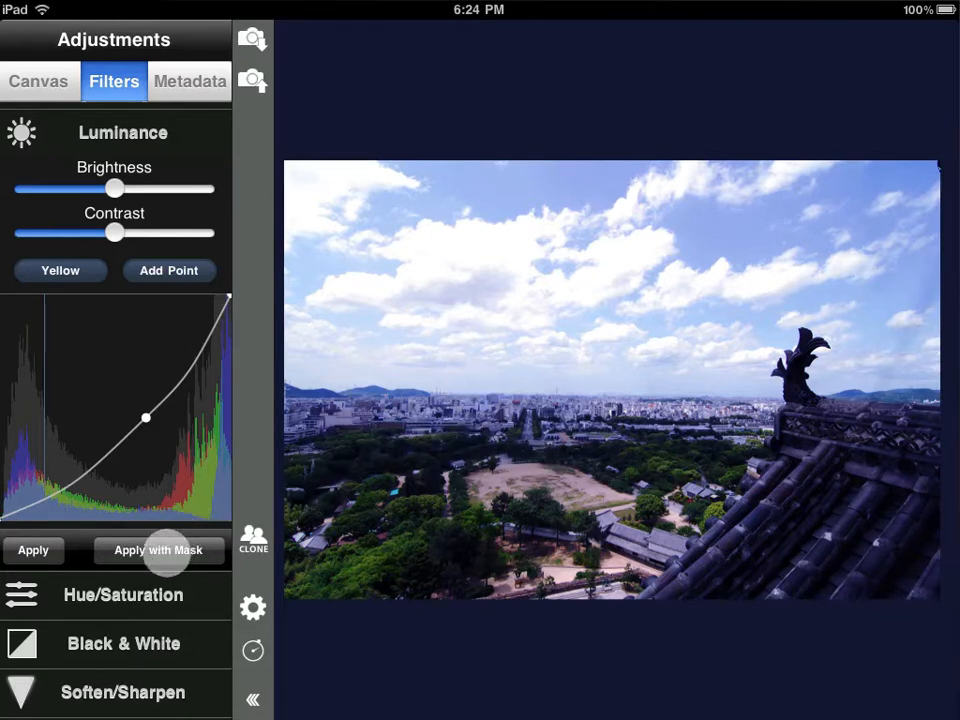
- Apply the yellow curve through a painted mask, brushing the sky with a 300 diameter brush
click(158, 550)
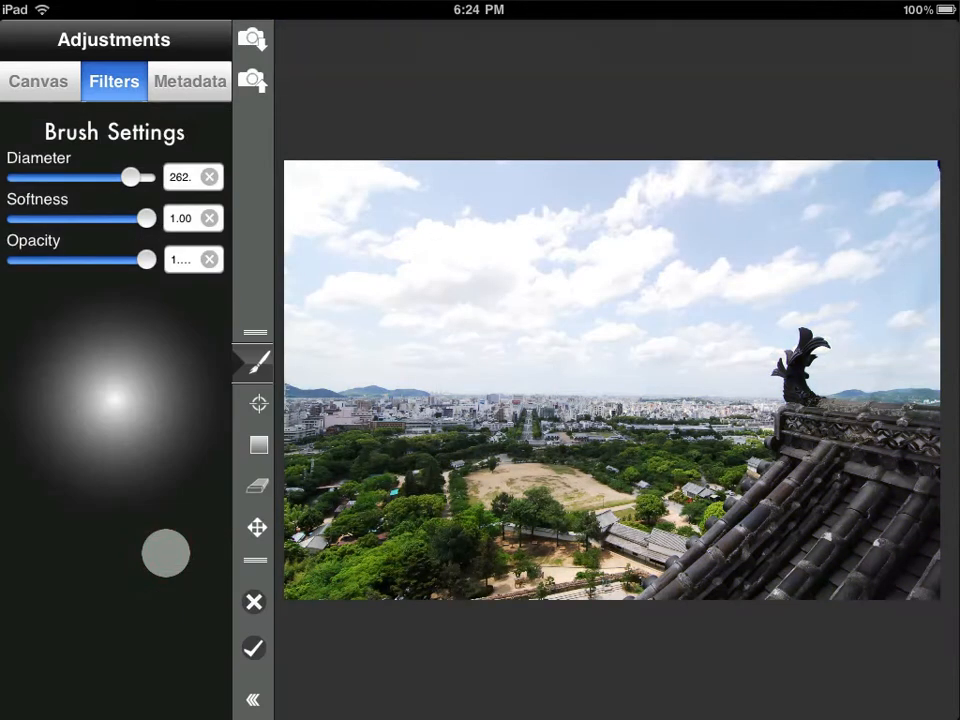
drag(165, 553, 210, 553)
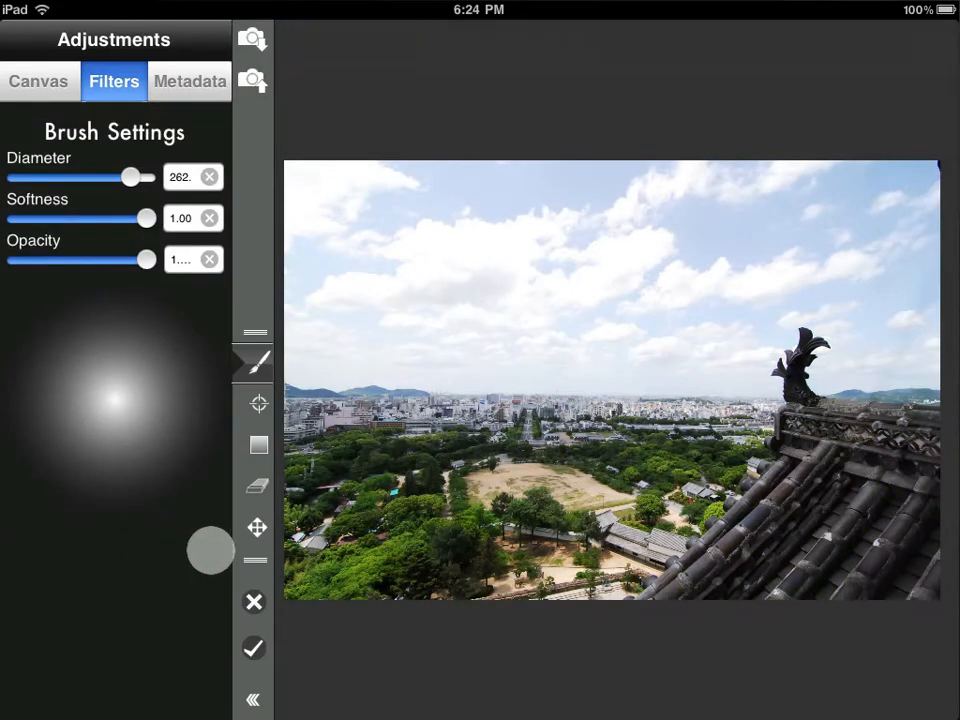
drag(210, 553, 255, 515)
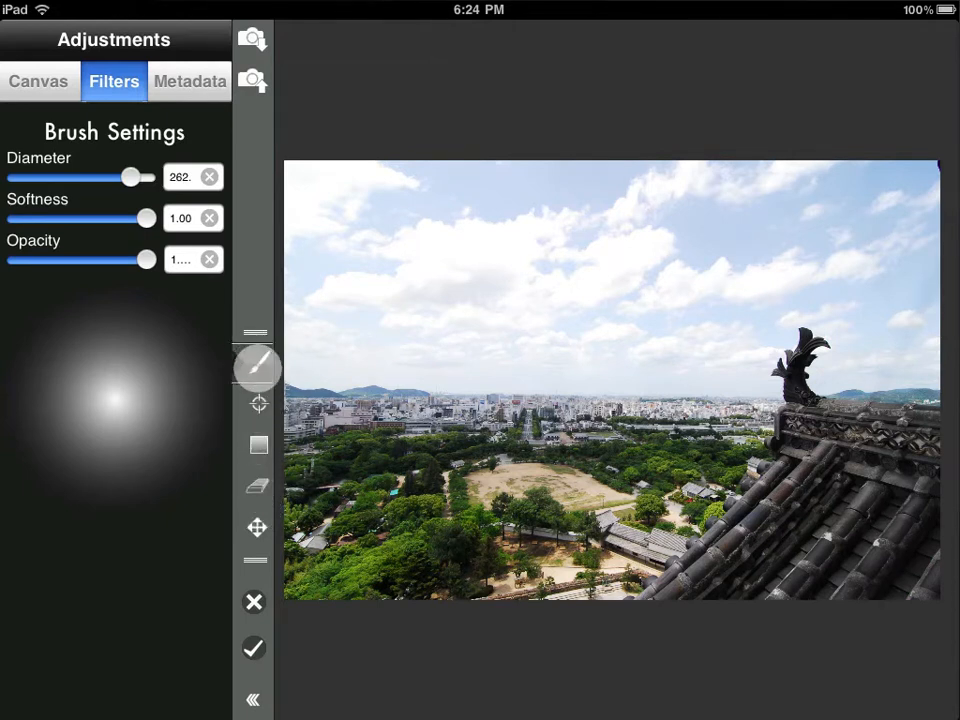
click(257, 404)
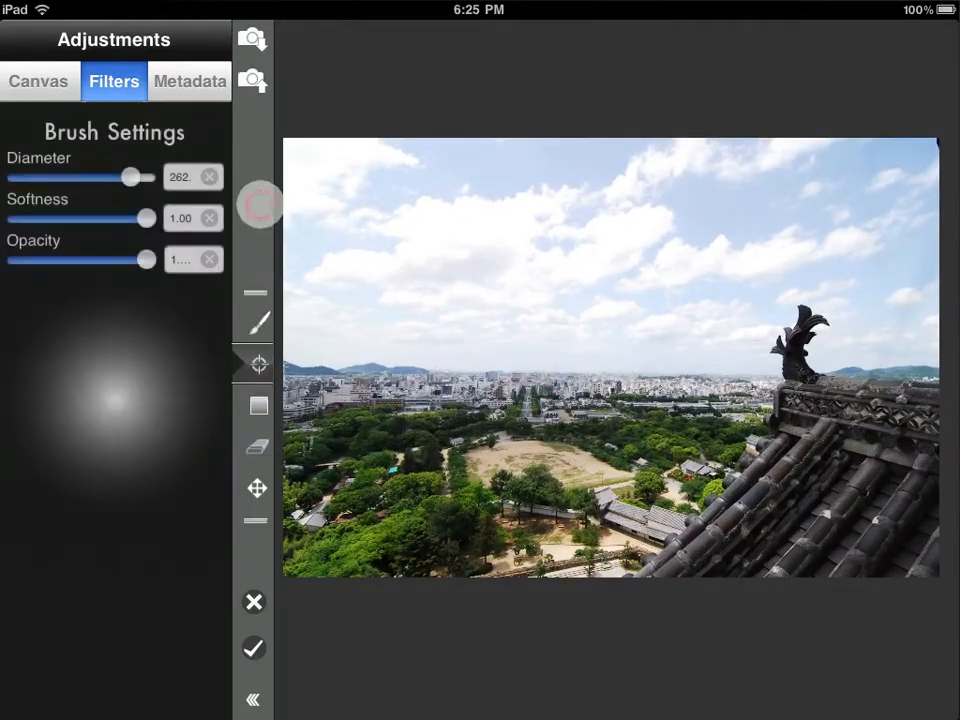
drag(130, 177, 150, 177)
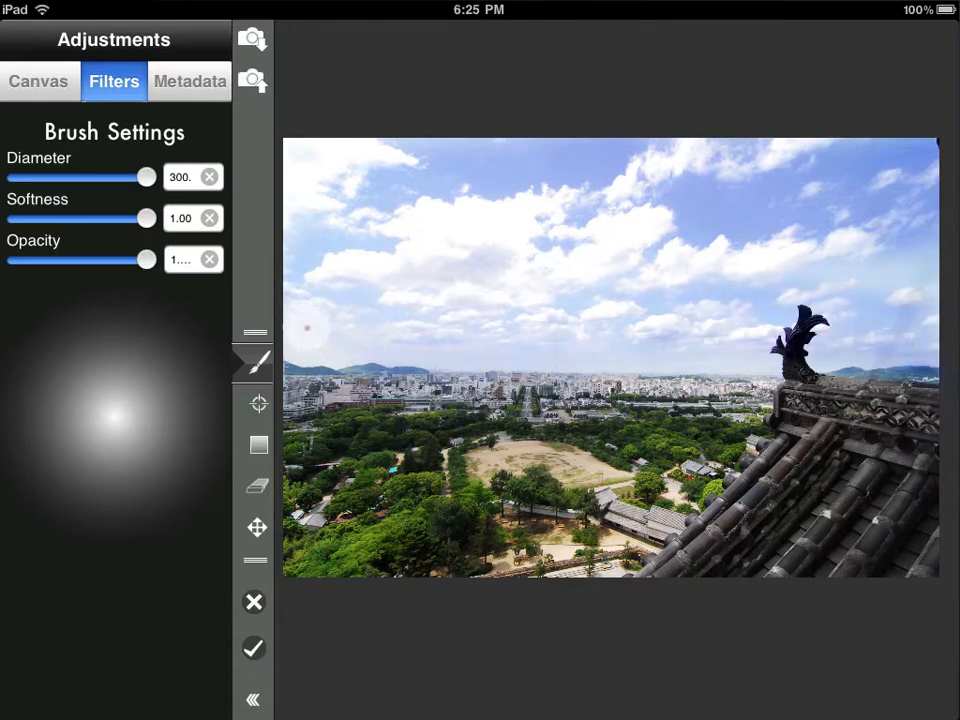
drag(310, 325, 660, 410)
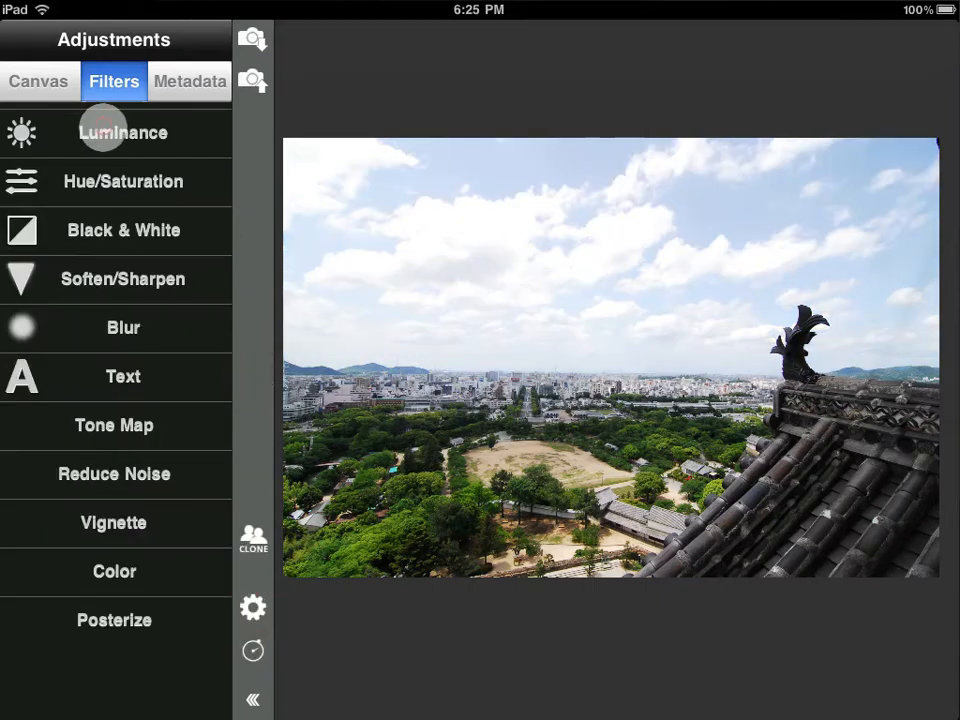
- Mask the Luminance adjustment by sampling the sky's blue with the Color Range Selector
click(123, 132)
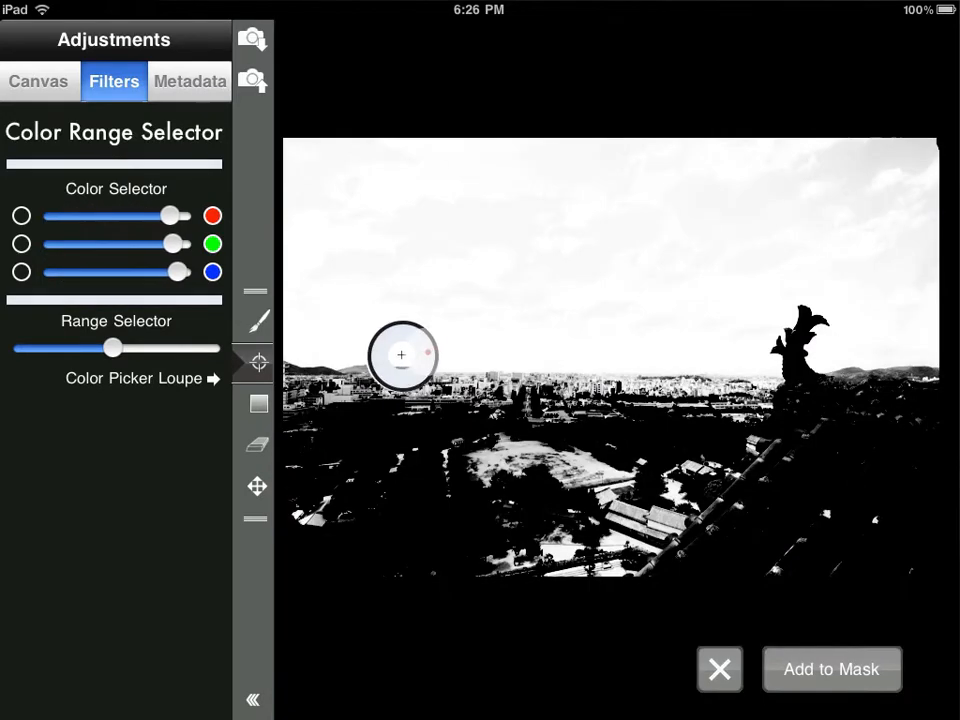
drag(402, 355, 725, 205)
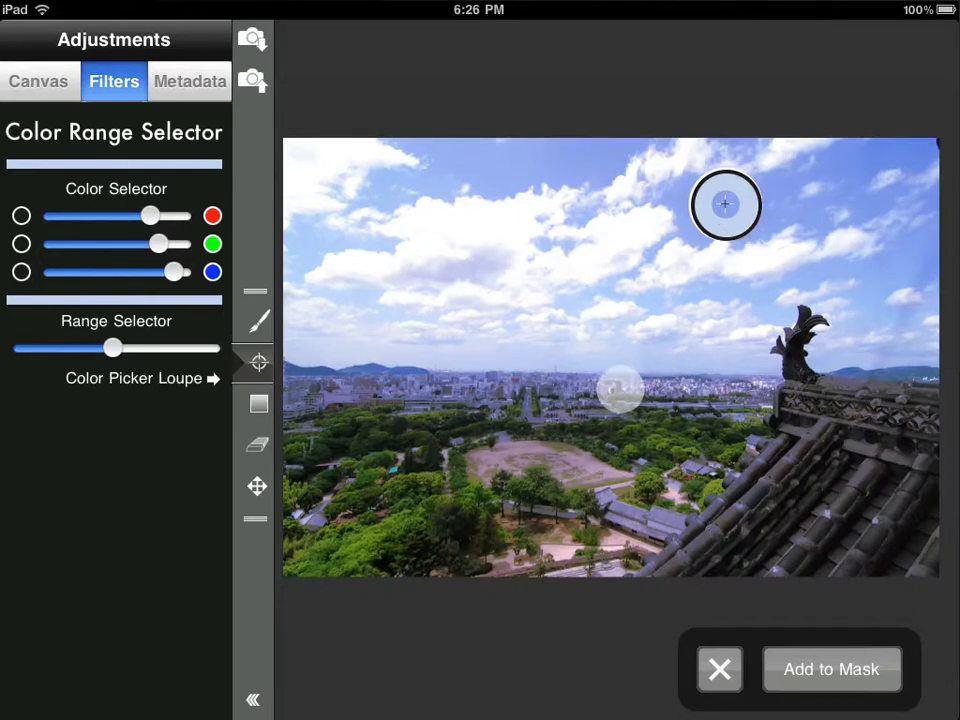
drag(620, 390, 843, 412)
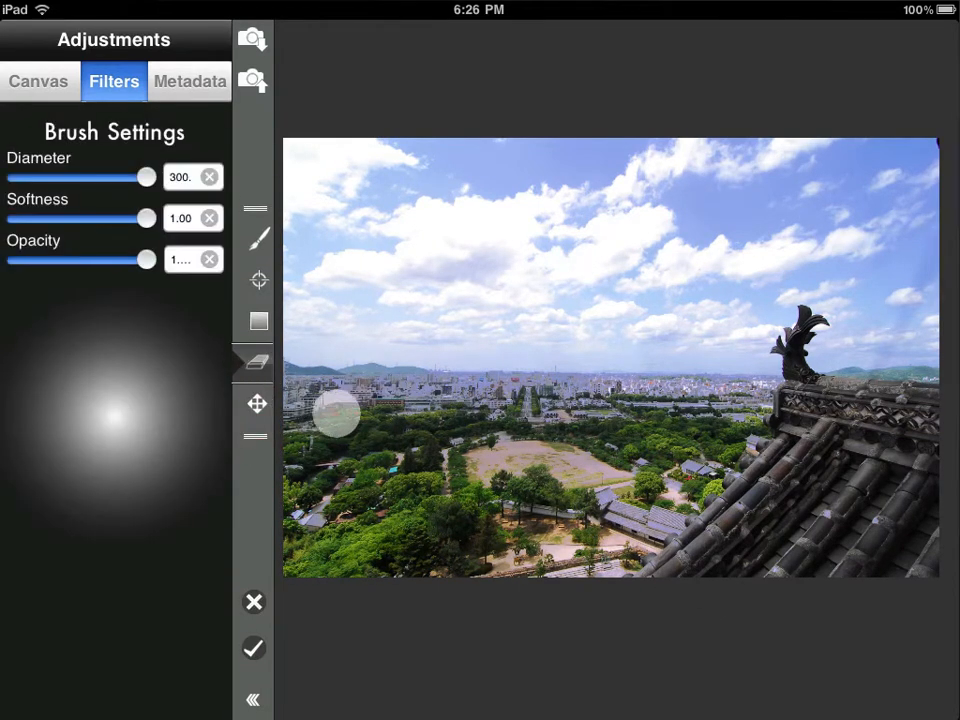
- Erase the sky mask over the left city, the right rooftop and the horizon
drag(340, 415, 890, 395)
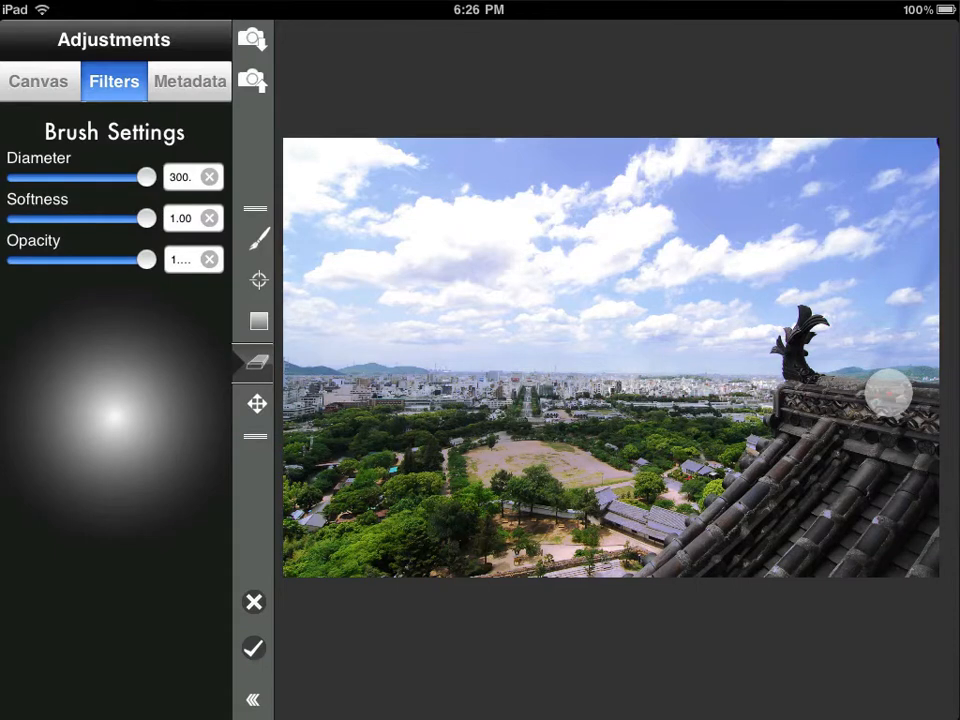
drag(890, 395, 285, 395)
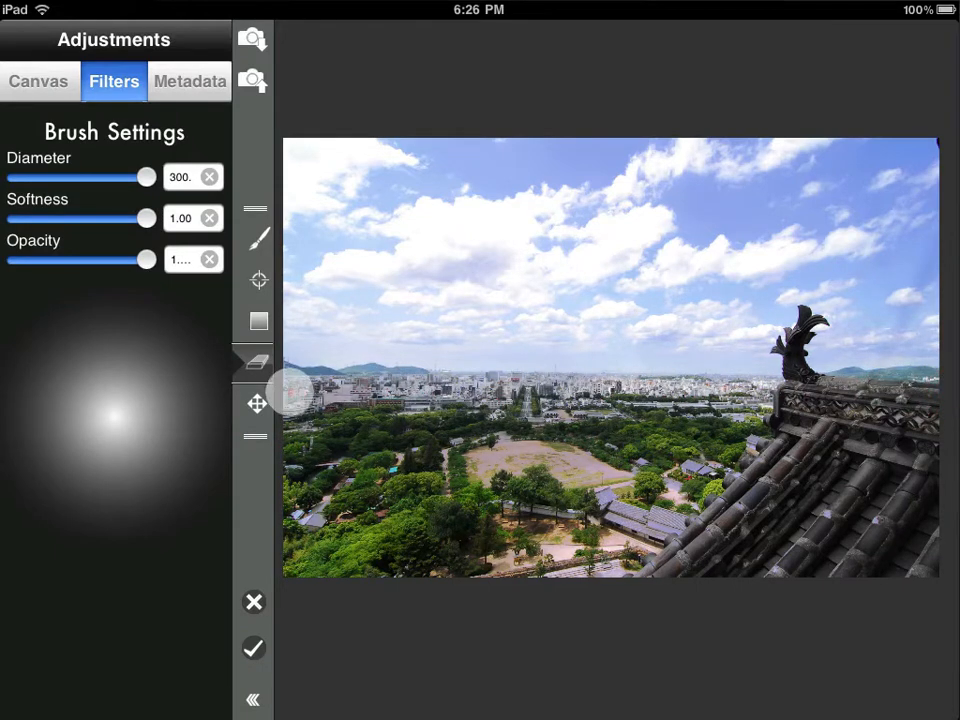
drag(290, 395, 610, 428)
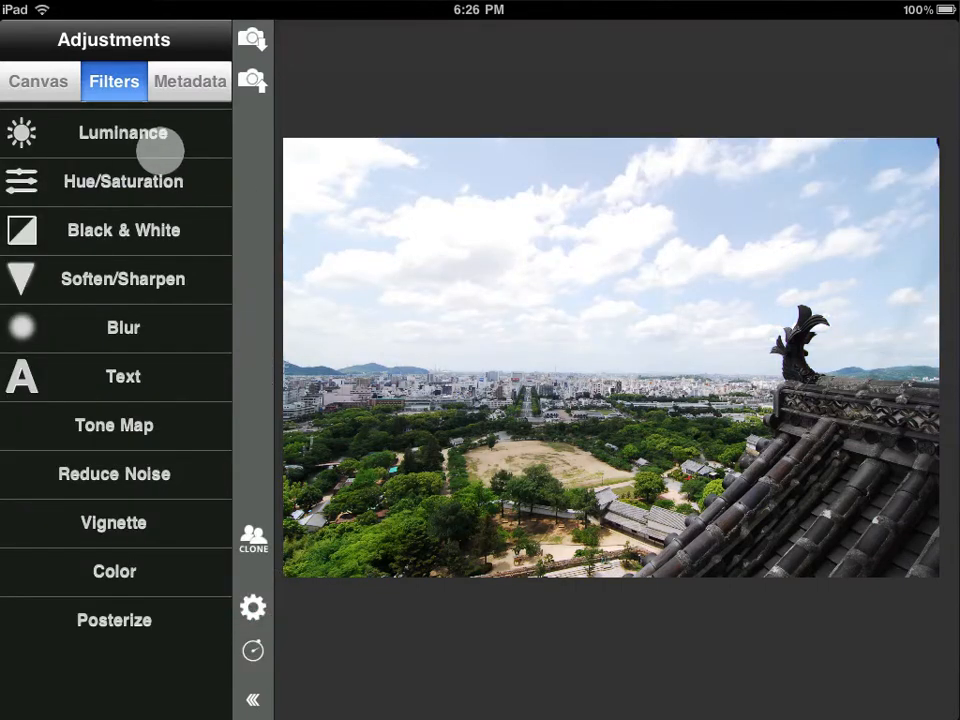
- Confine a darkening Luminance curve to the upper sky with a linear gradient mask
click(122, 132)
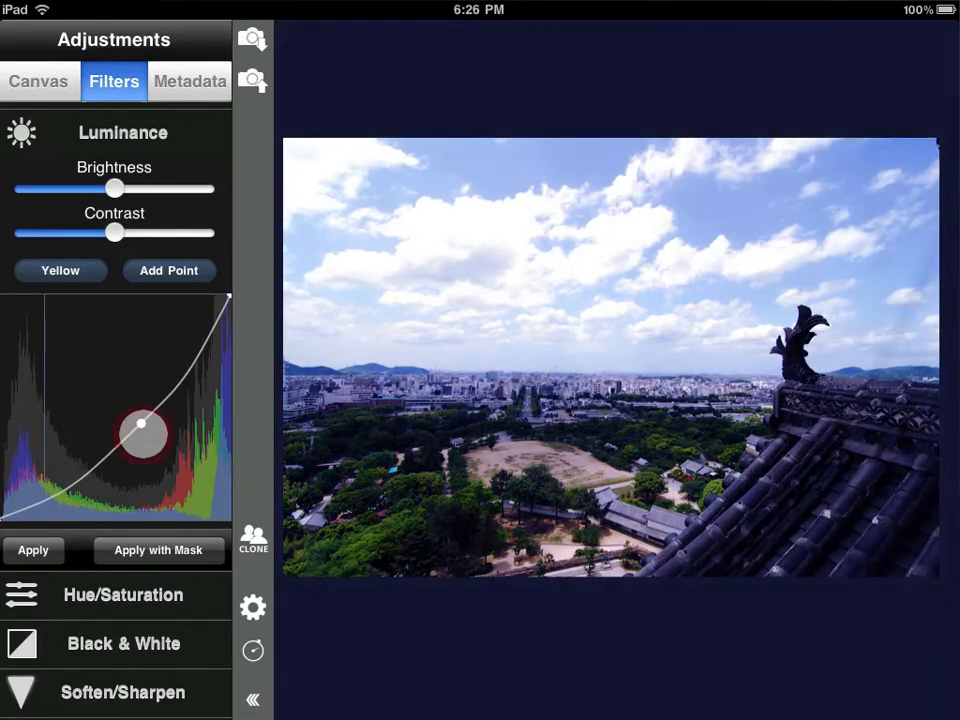
click(158, 550)
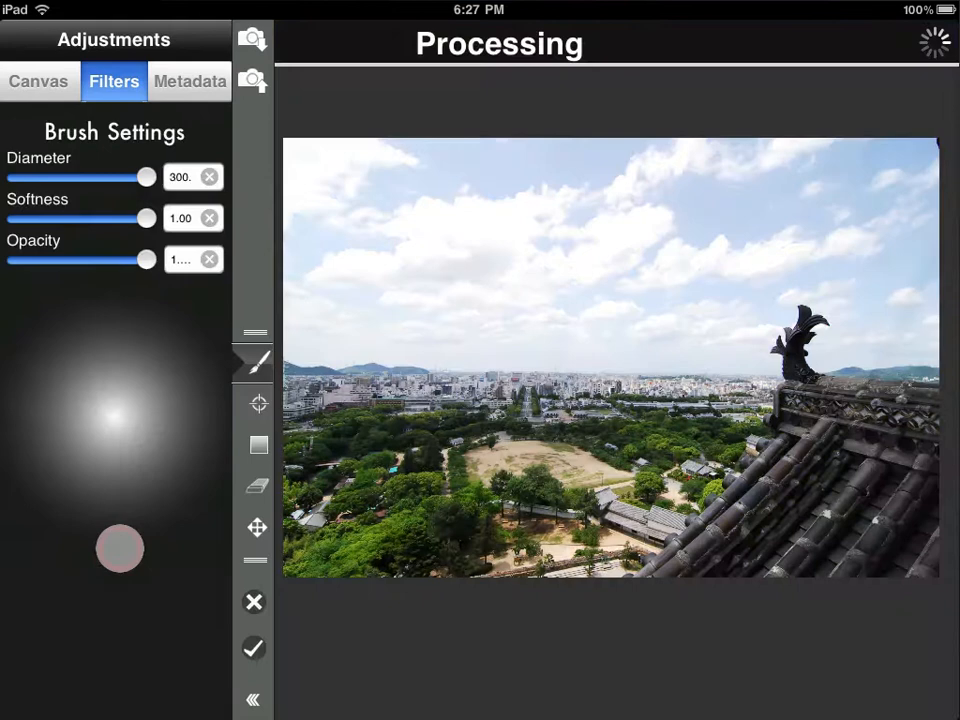
click(258, 445)
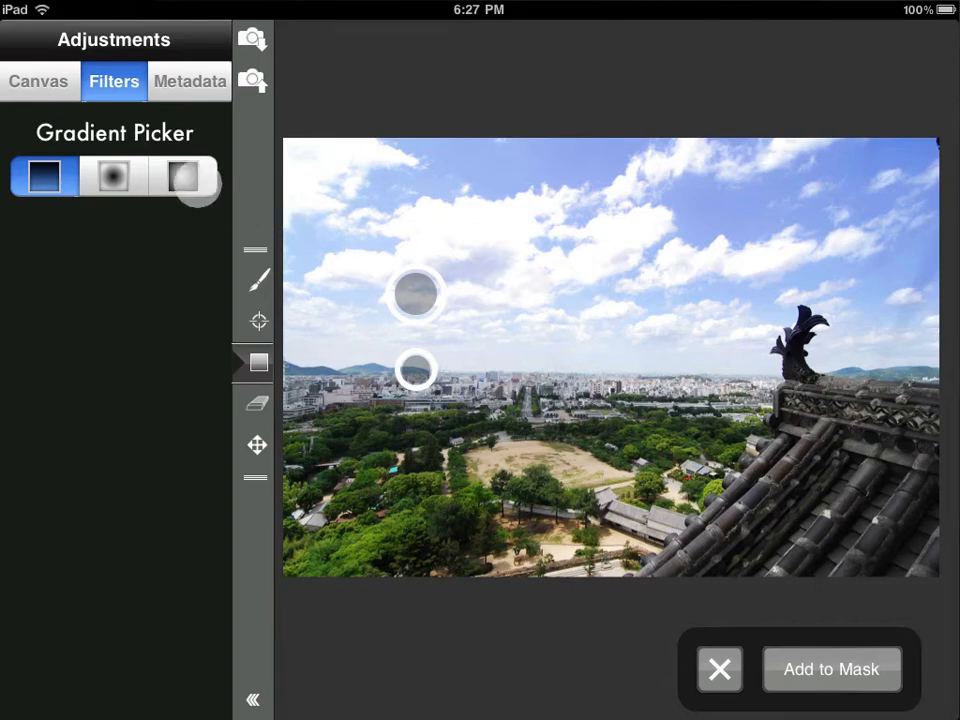
click(183, 176)
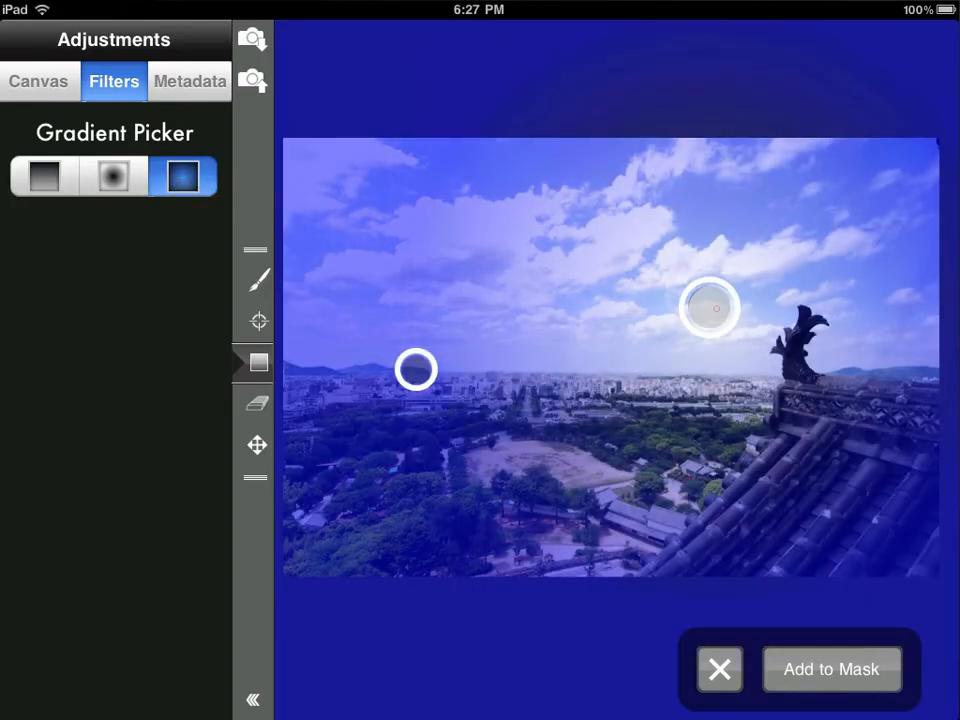
click(113, 176)
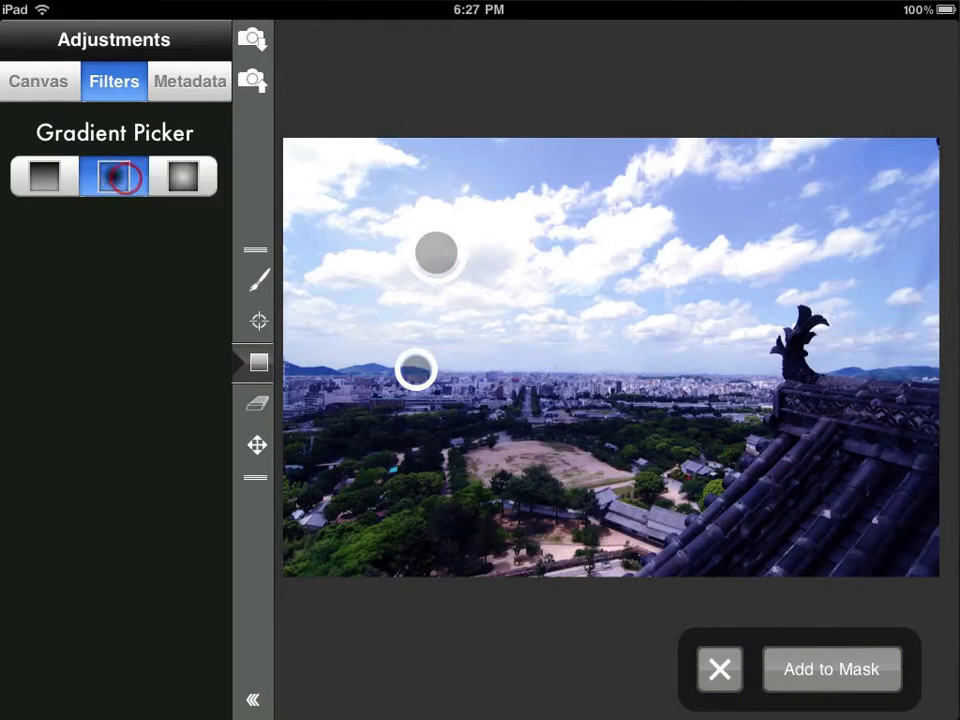
drag(437, 252, 470, 270)
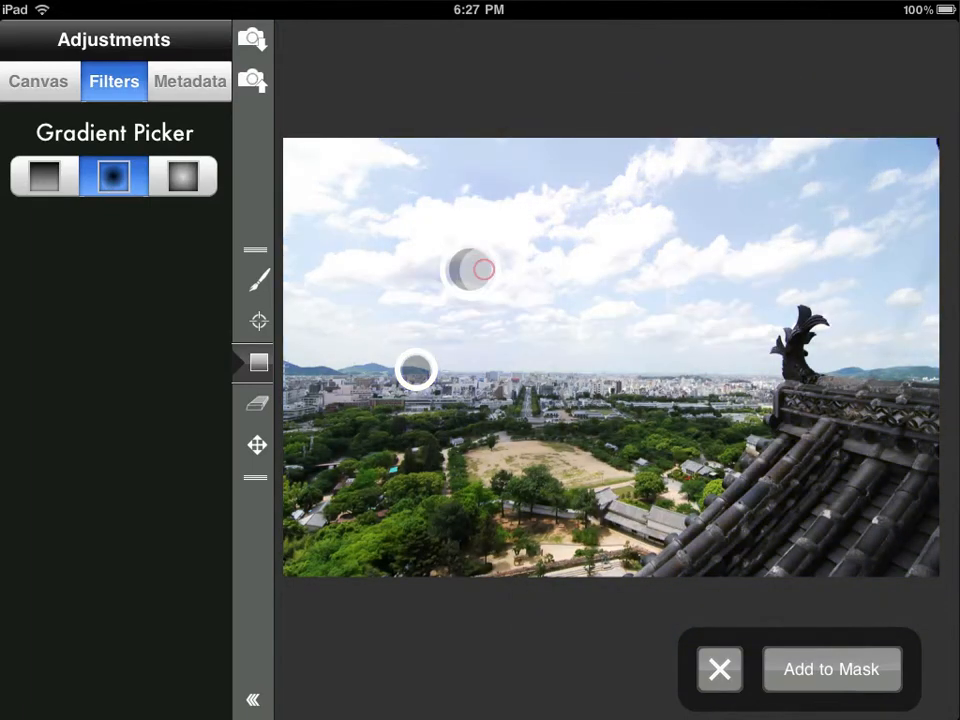
click(43, 176)
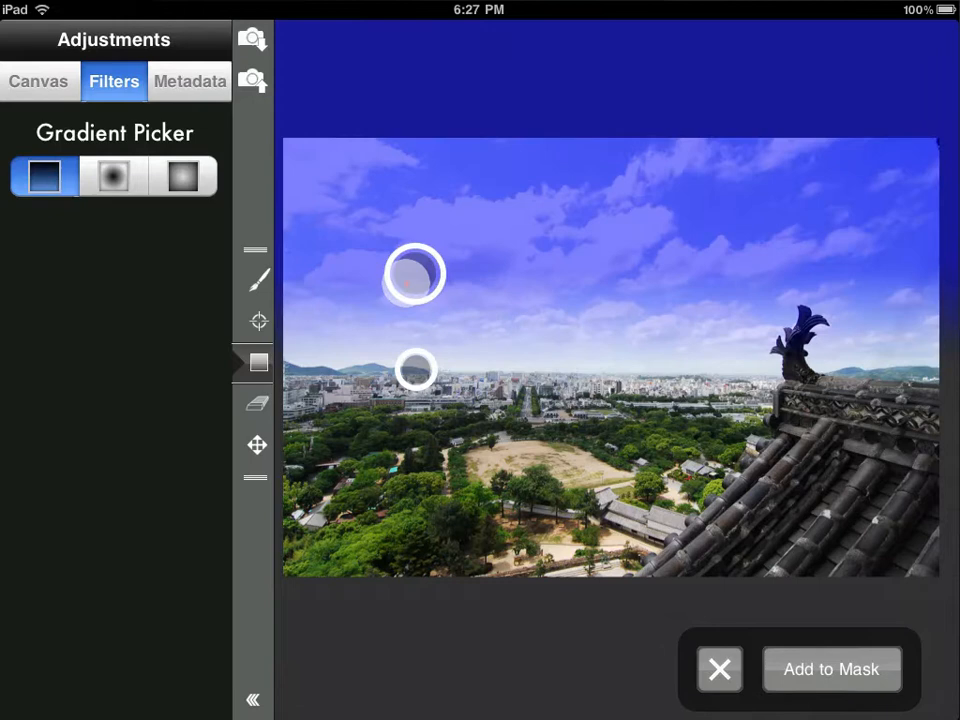
drag(413, 368, 420, 393)
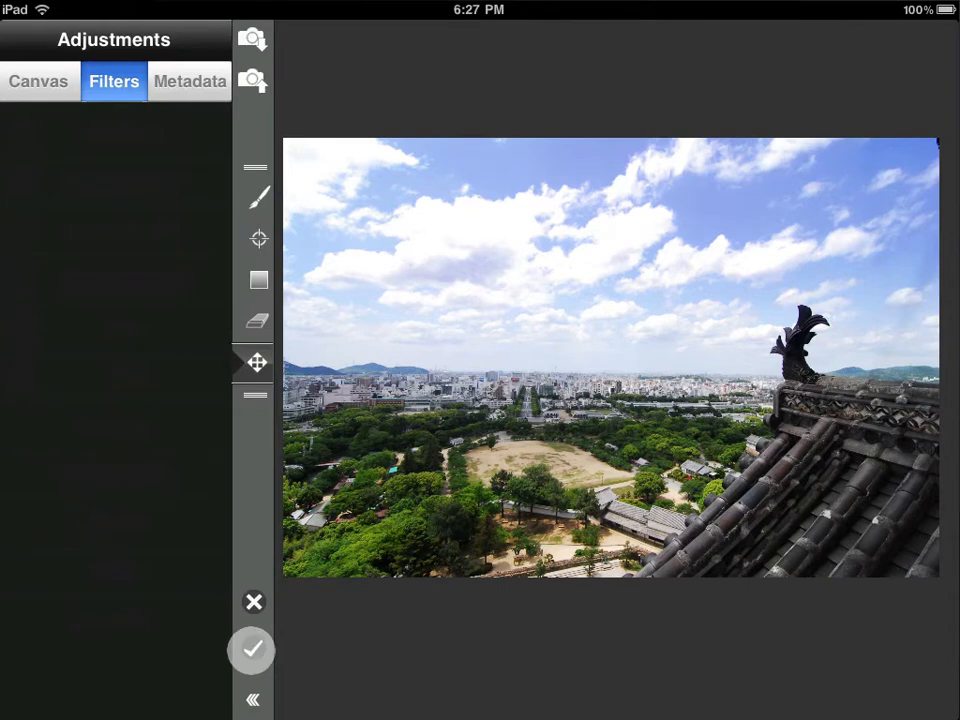
- Commit the sky adjustment, then set a brightening Luminance S-curve to apply with mask
click(251, 647)
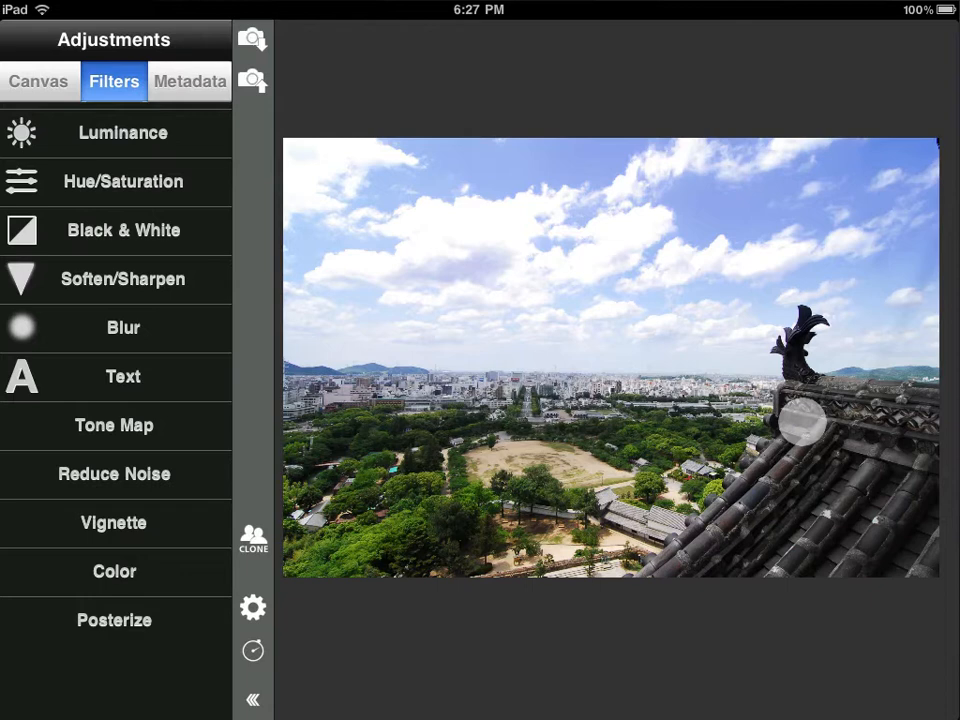
click(122, 132)
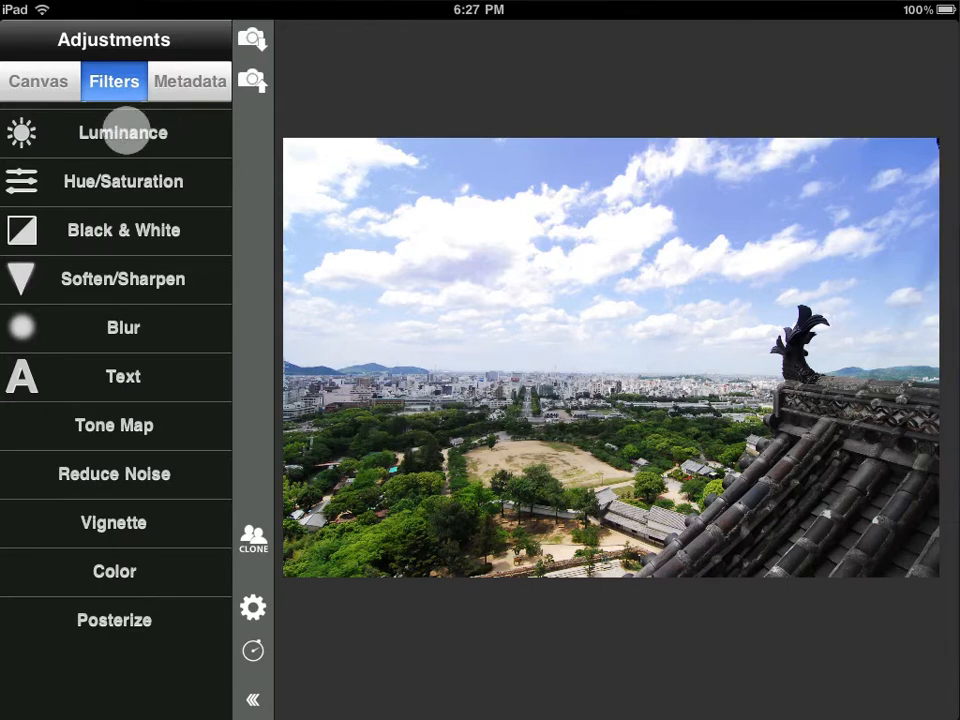
click(122, 132)
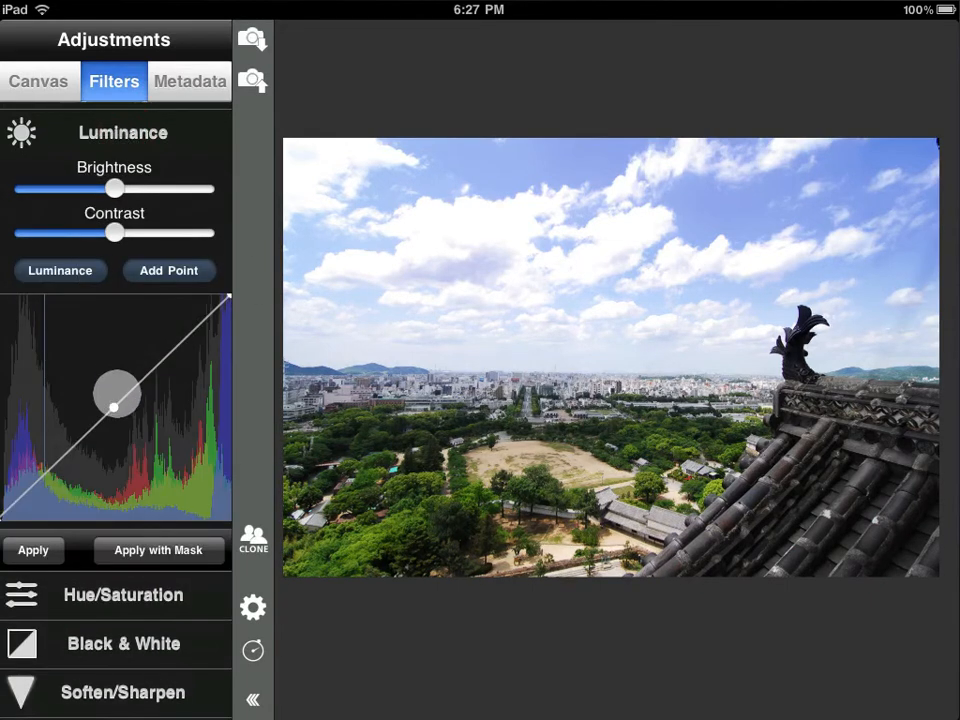
drag(115, 393, 100, 393)
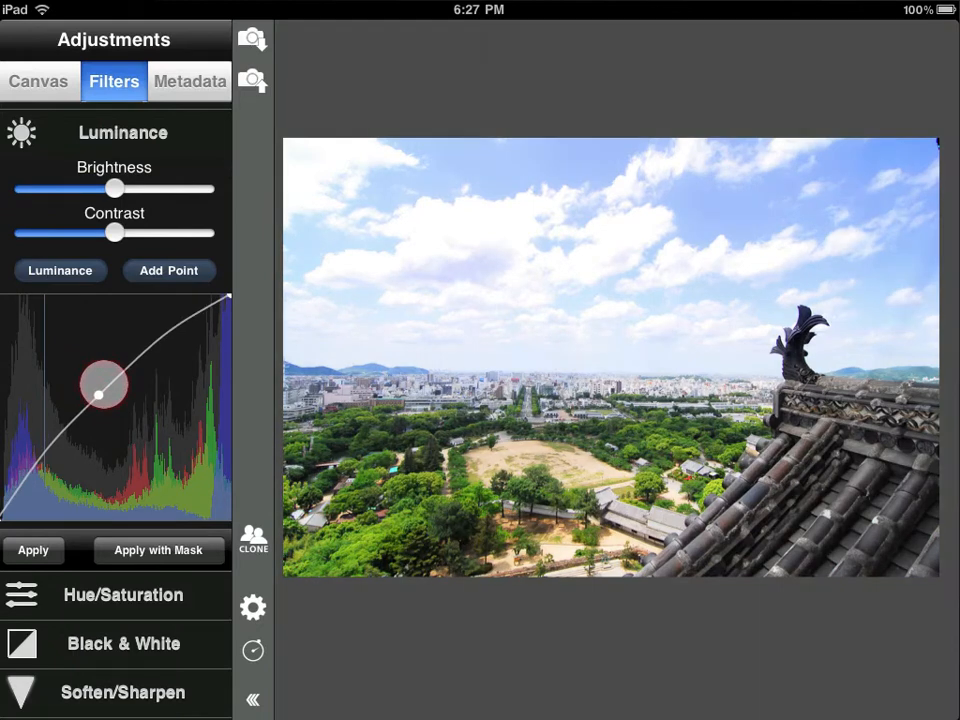
drag(105, 385, 52, 383)
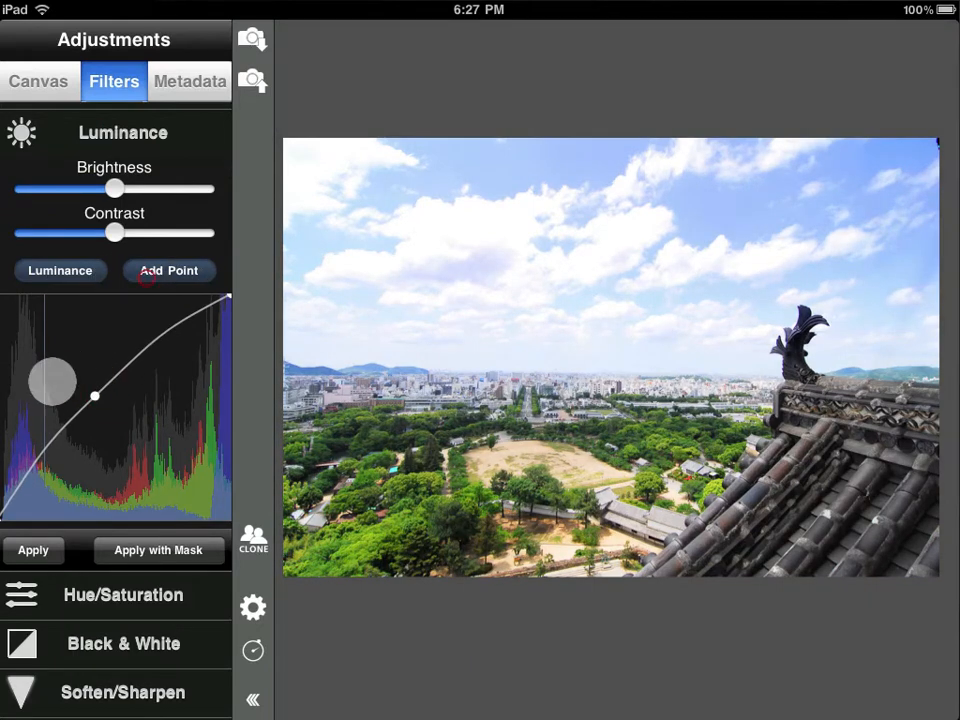
drag(52, 380, 93, 413)
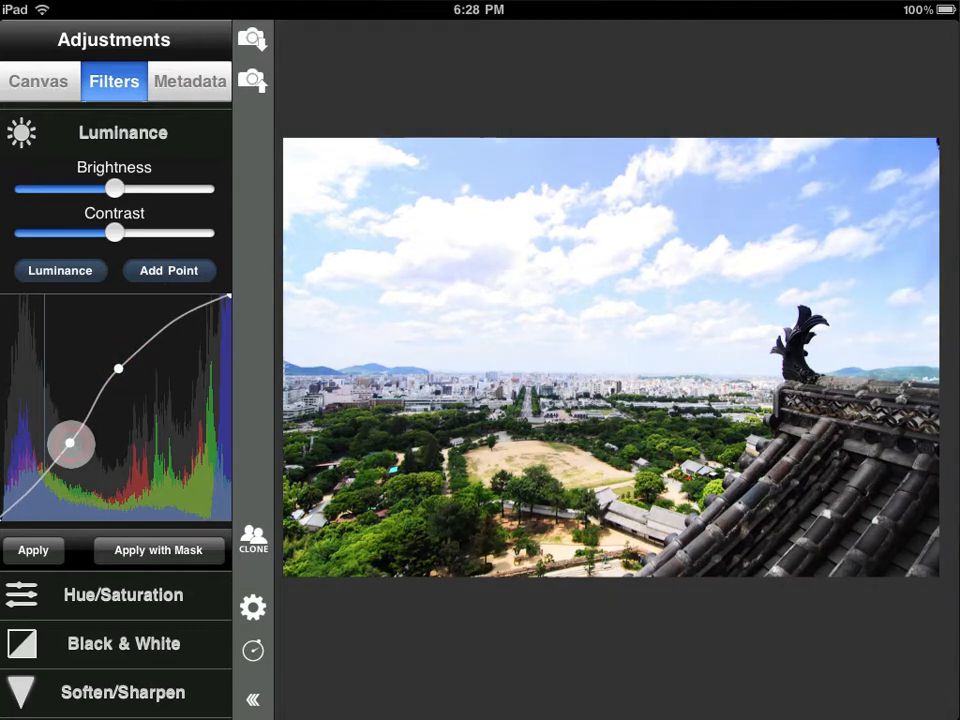
drag(72, 444, 110, 369)
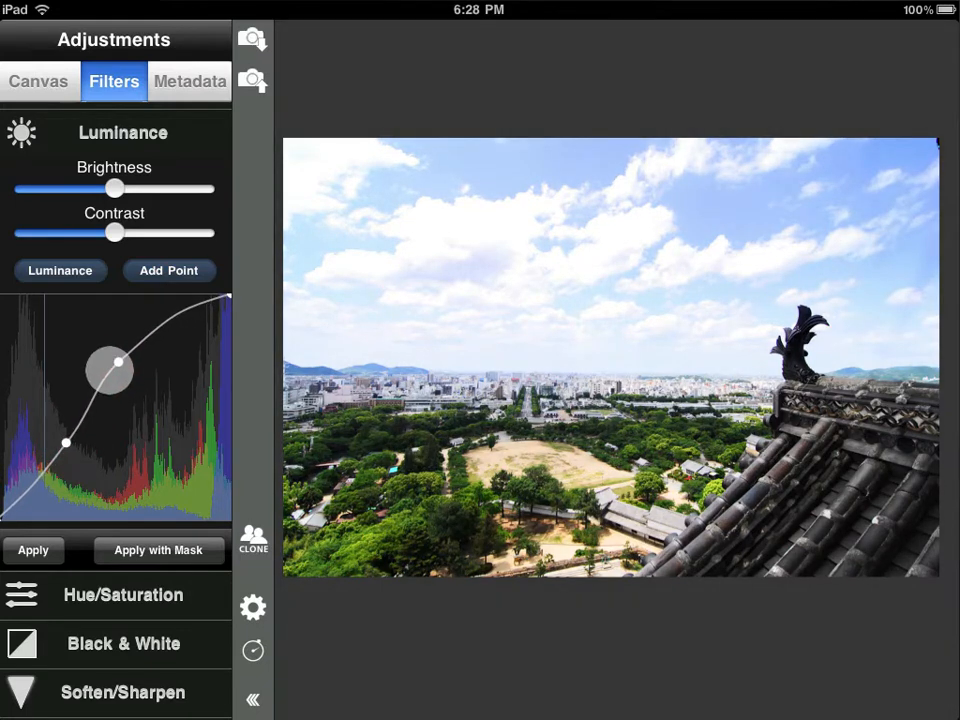
click(158, 550)
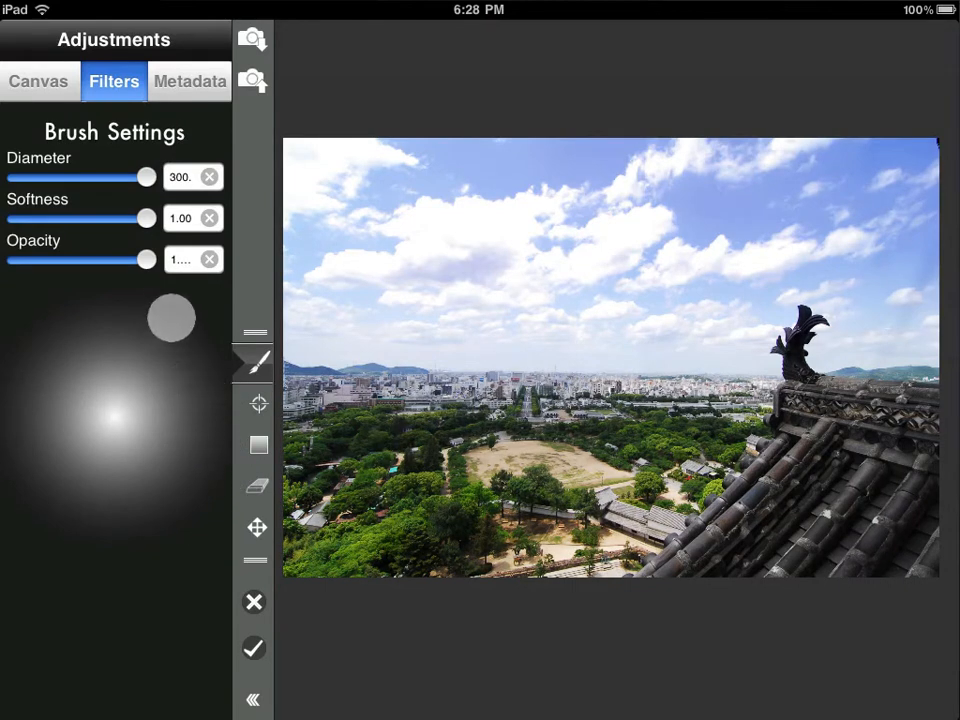
- Shrink the brush to about 183 and paint the brightening over the horizon buildings
drag(145, 177, 98, 177)
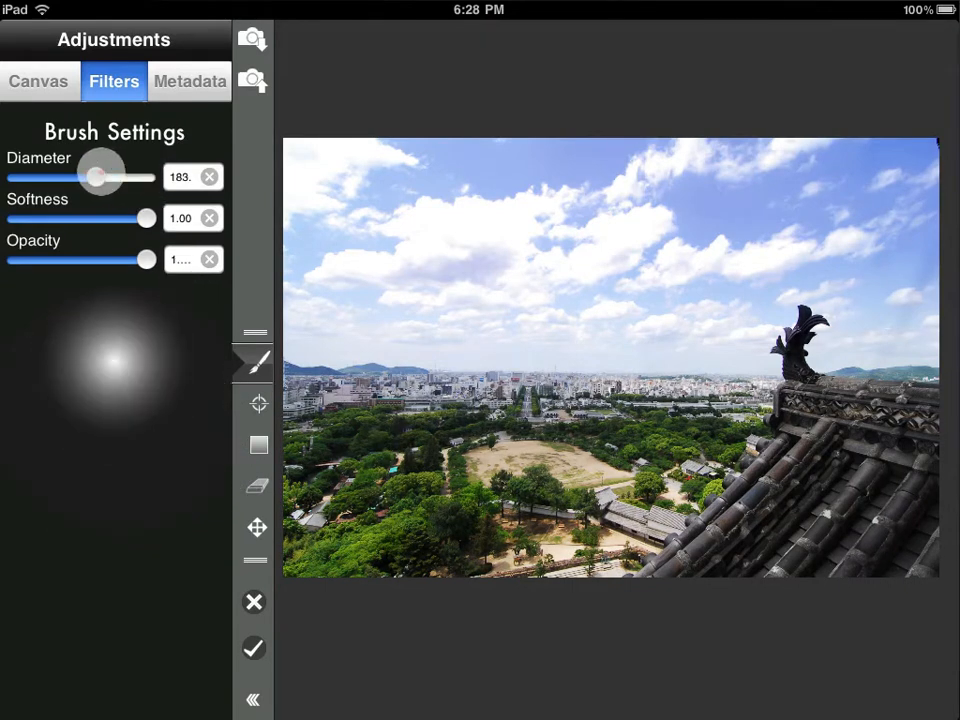
drag(100, 177, 93, 177)
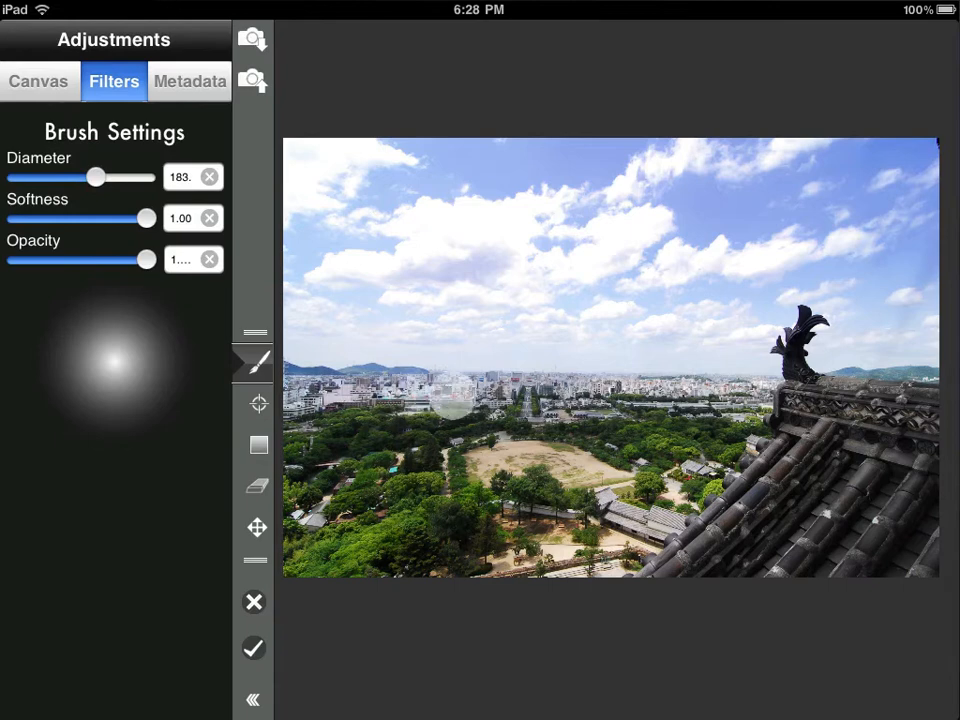
drag(440, 410, 710, 410)
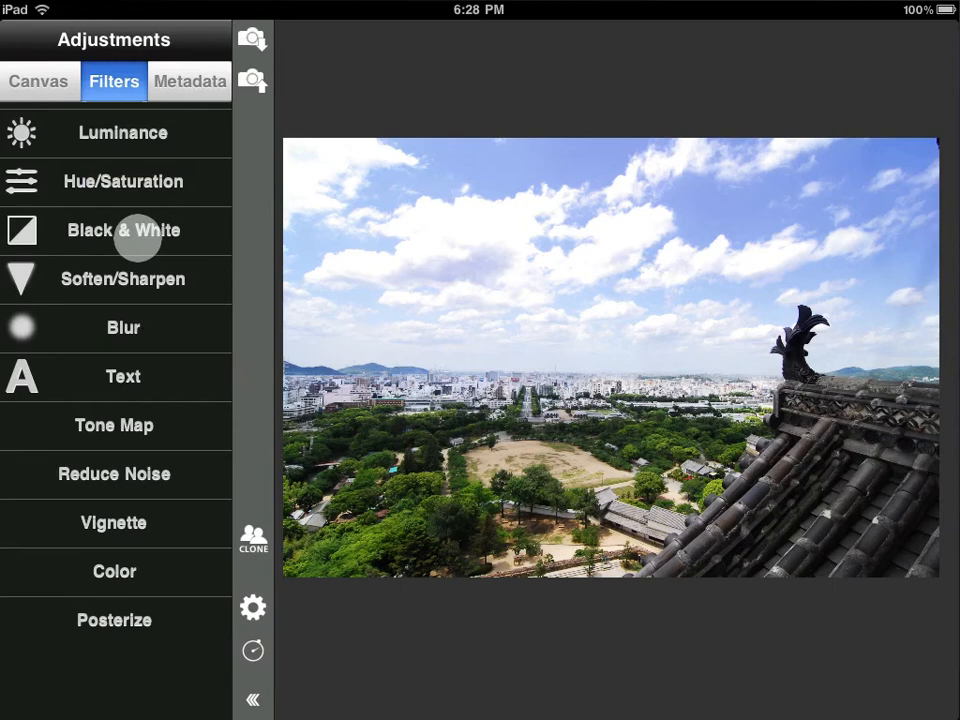
- Drag the Luminance curve's midtone, highlight and shadow points into a steep contrast S-curve
click(122, 132)
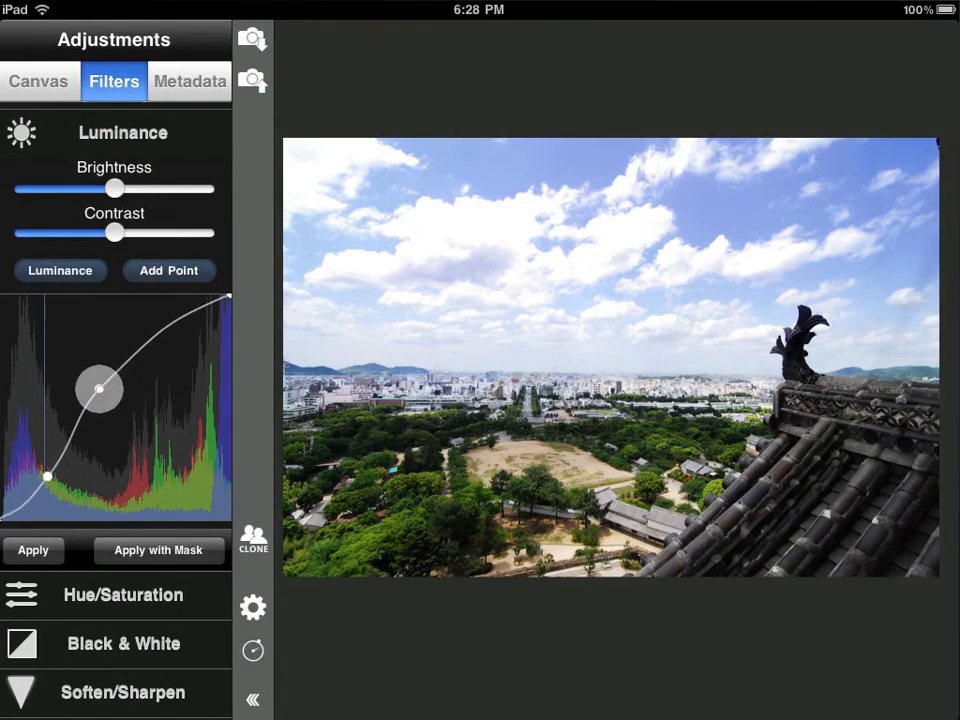
drag(98, 390, 93, 400)
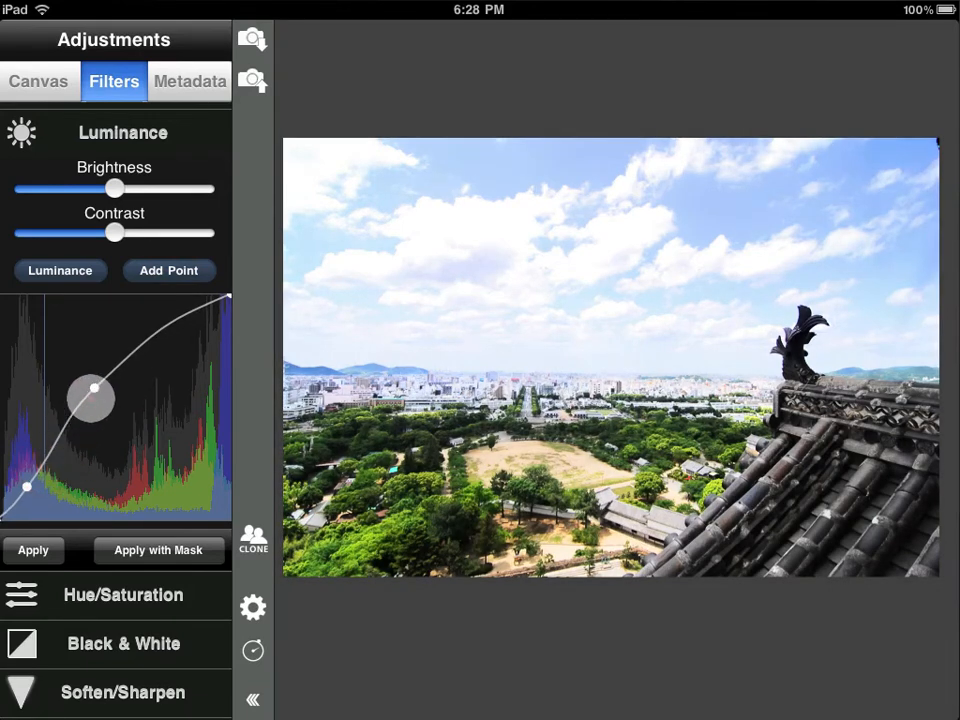
drag(92, 397, 57, 458)
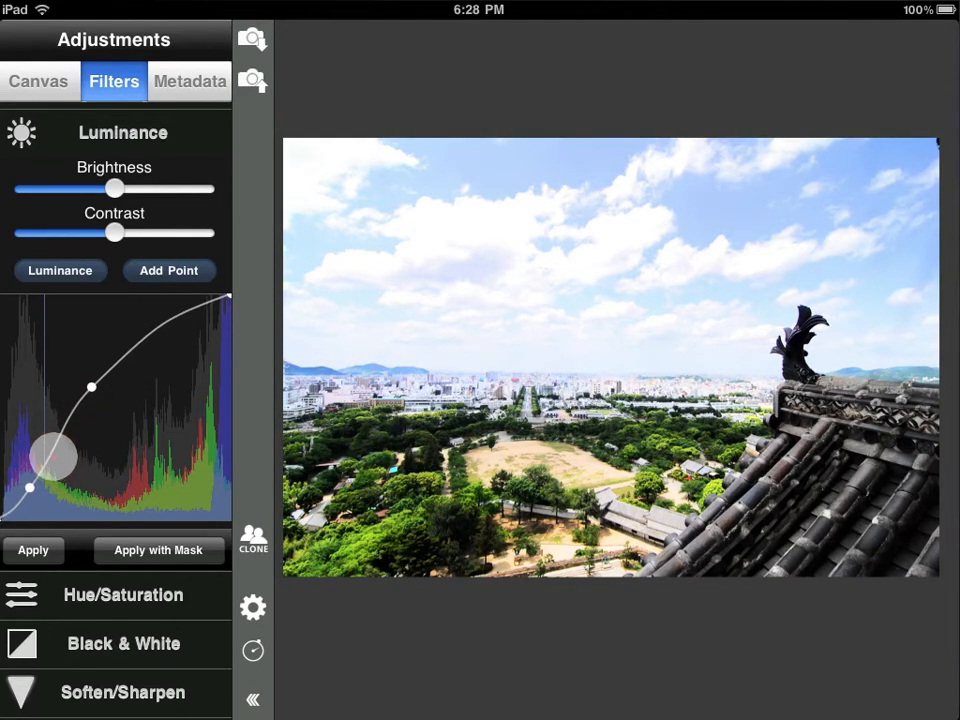
drag(55, 457, 95, 461)
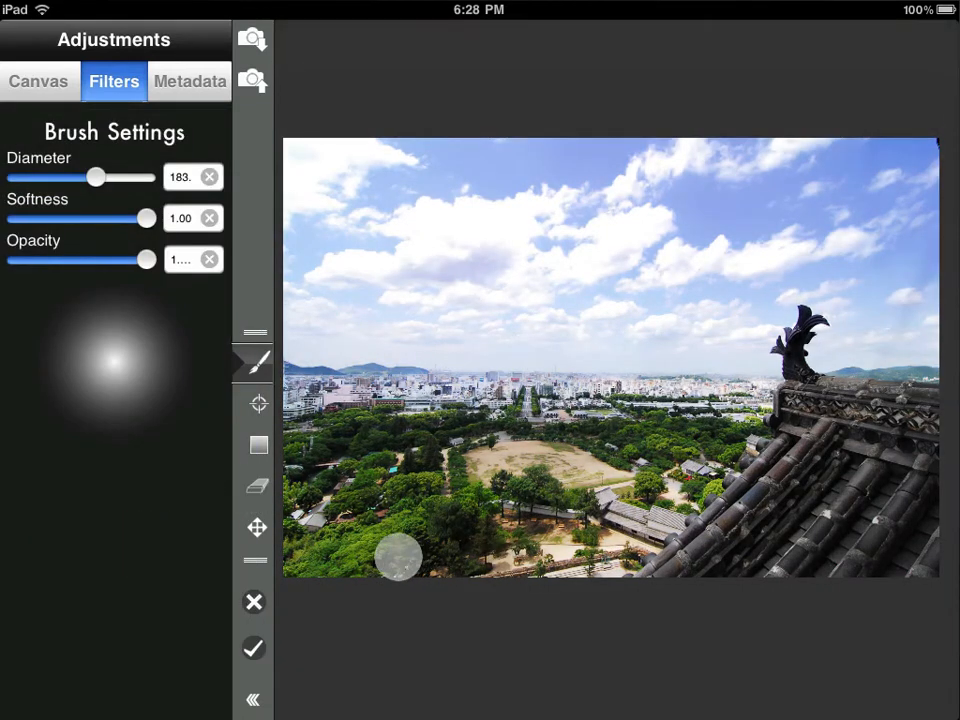
- Brush the contrast curve over the trees and open field across the bottom and left, then apply
drag(398, 558, 355, 558)
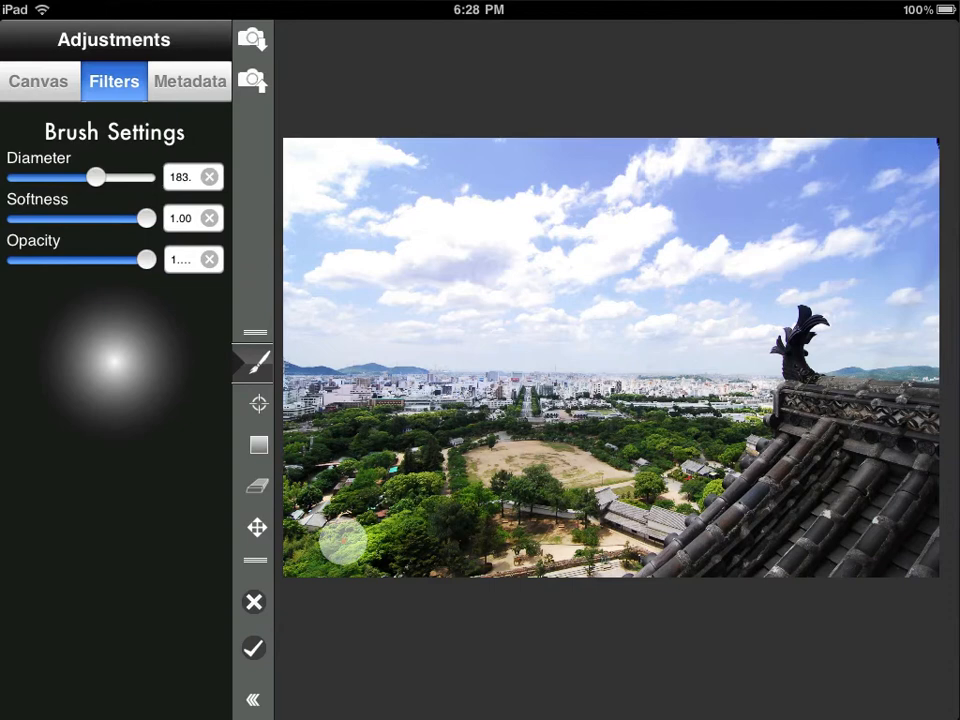
drag(345, 550, 575, 445)
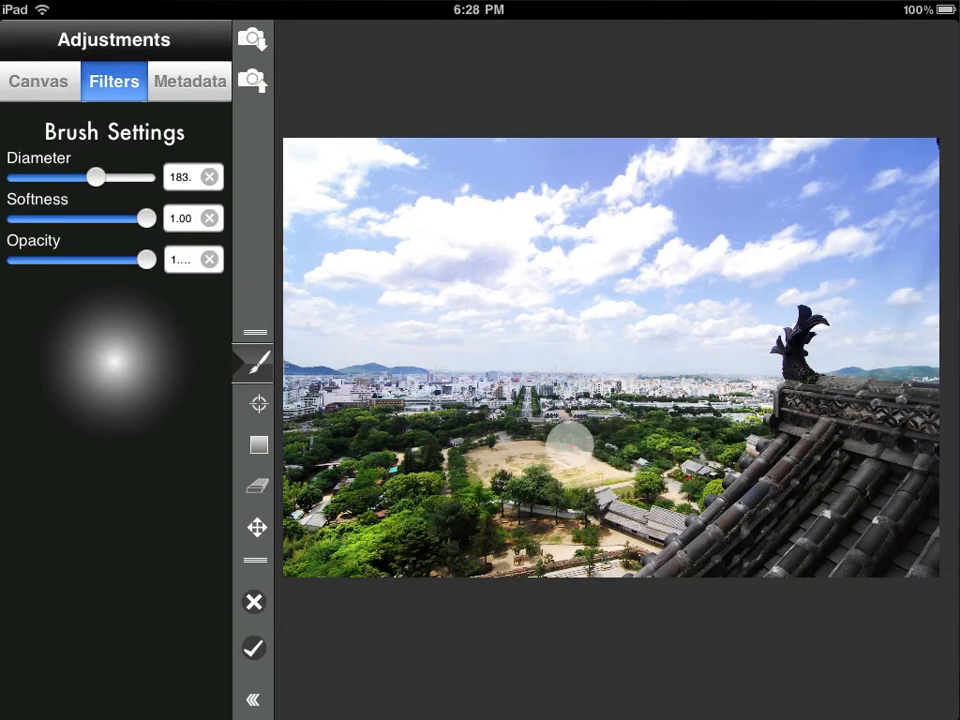
drag(570, 445, 695, 470)
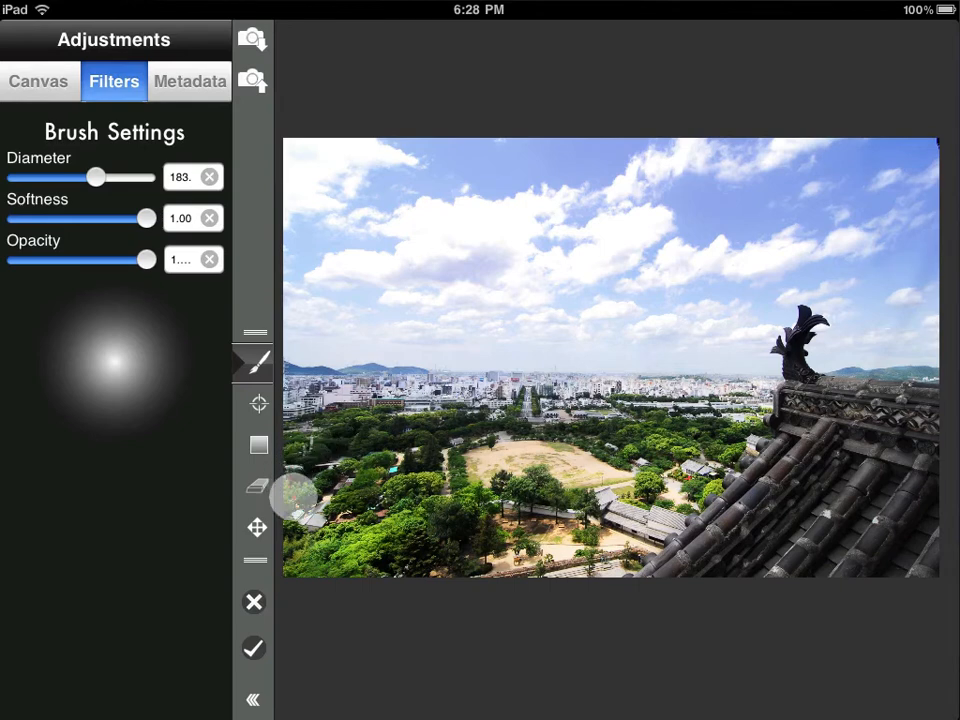
drag(295, 490, 740, 515)
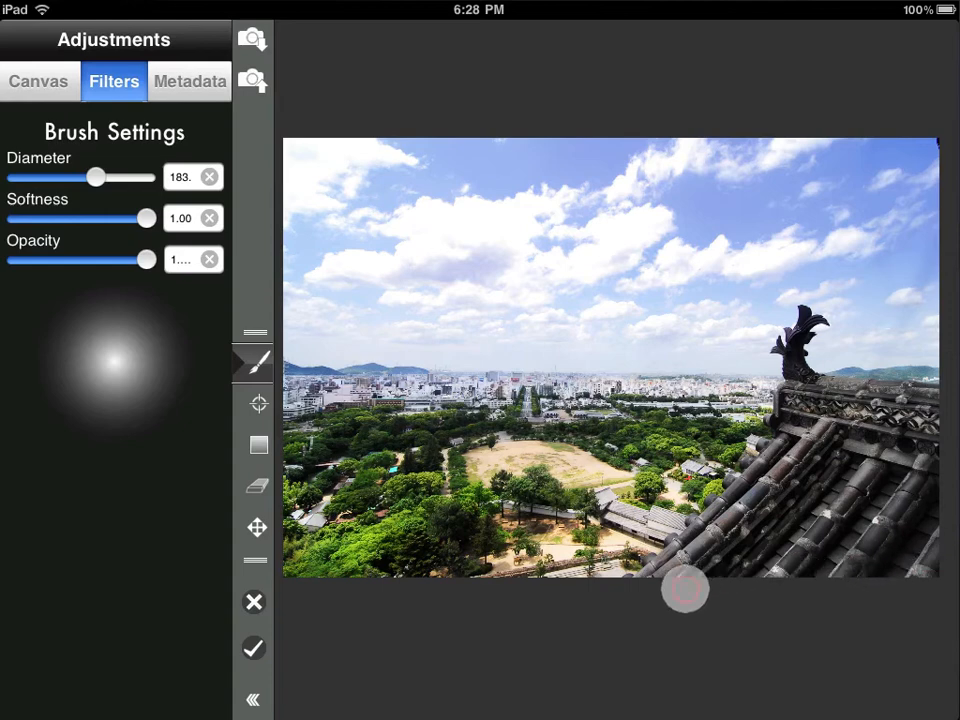
click(253, 648)
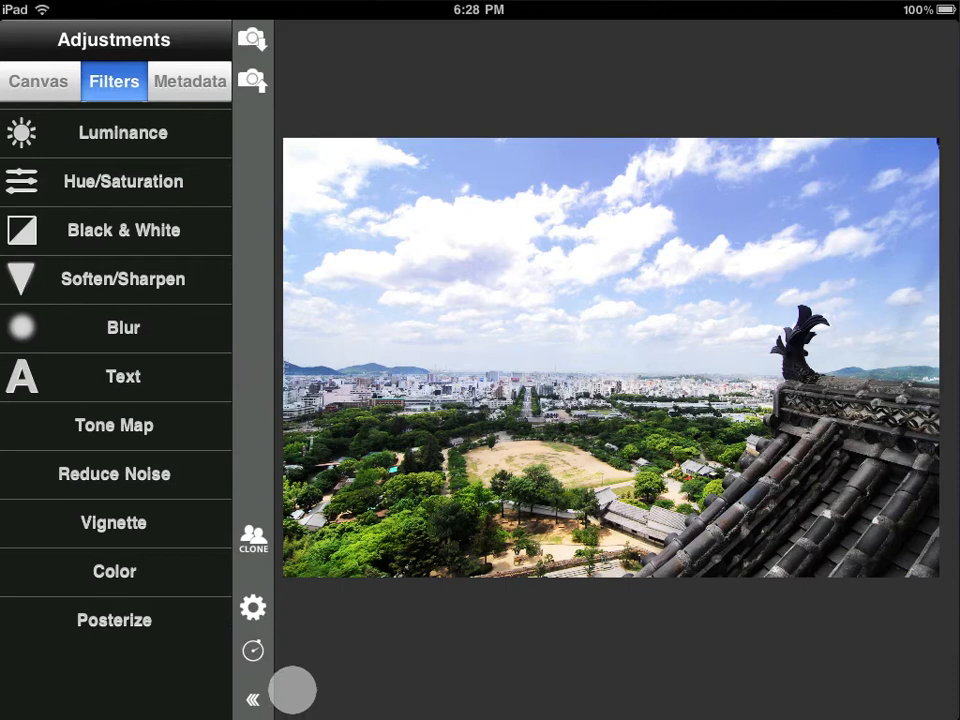
- Choose the large-size export from the save and export options
drag(293, 690, 270, 435)
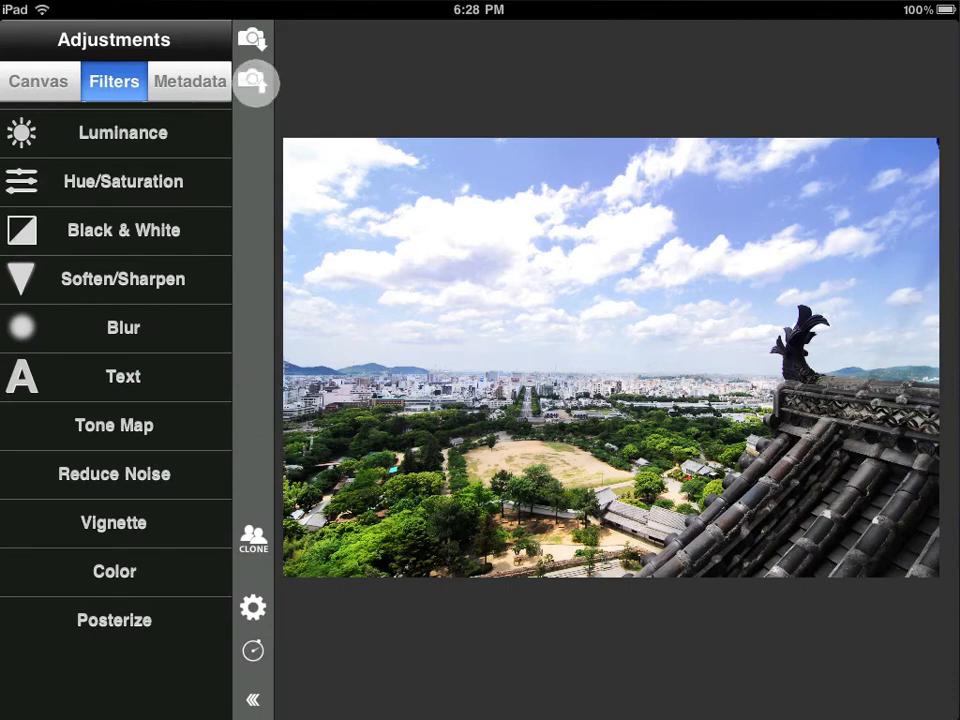
click(252, 82)
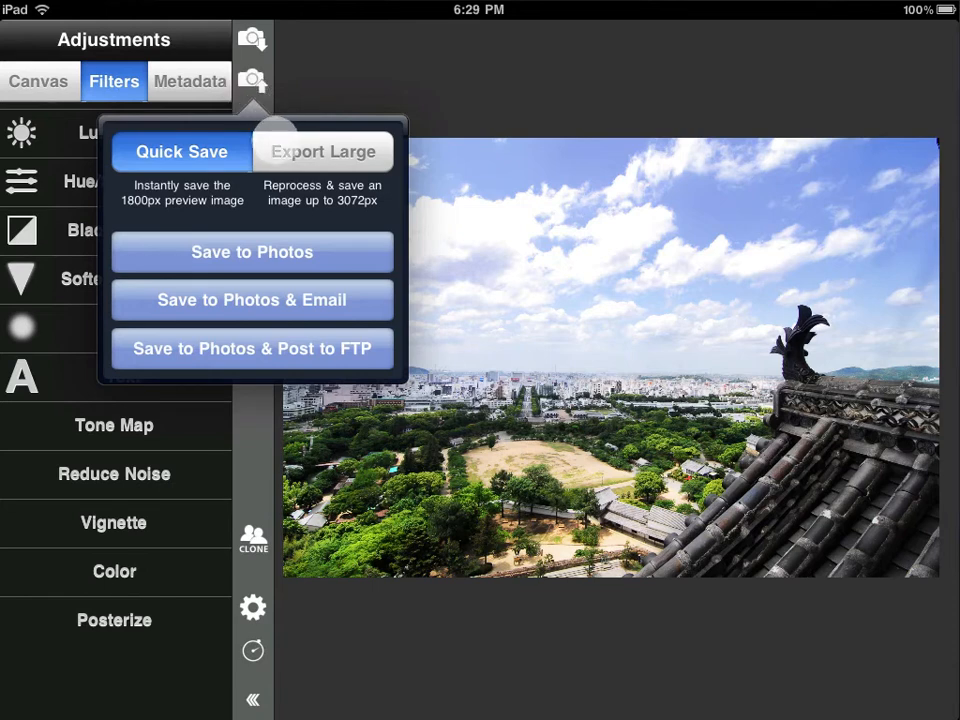
click(322, 151)
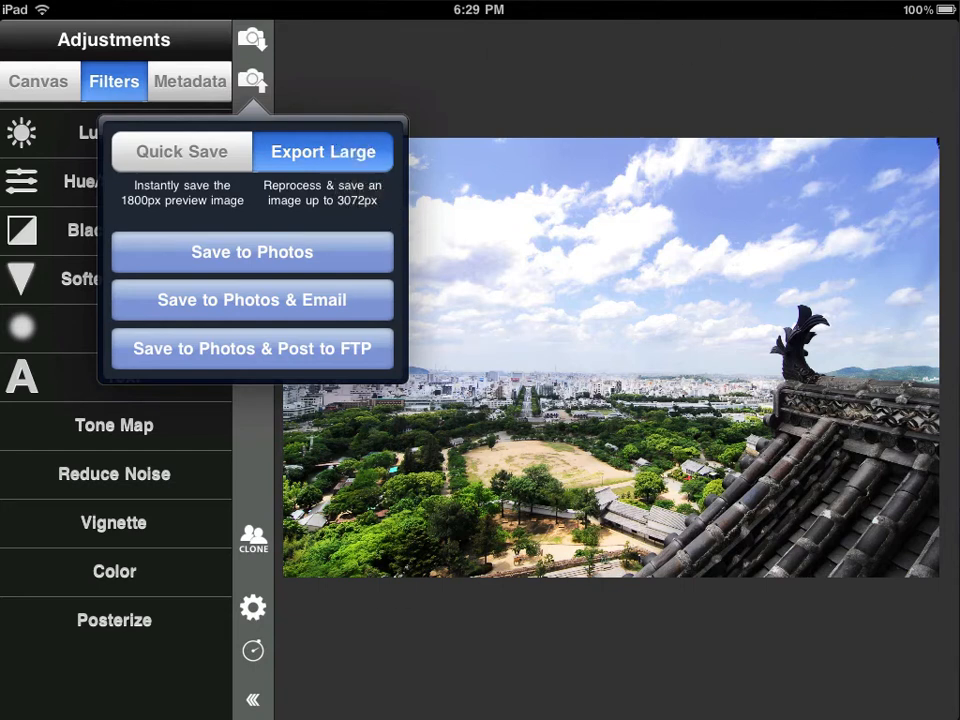
click(475, 520)
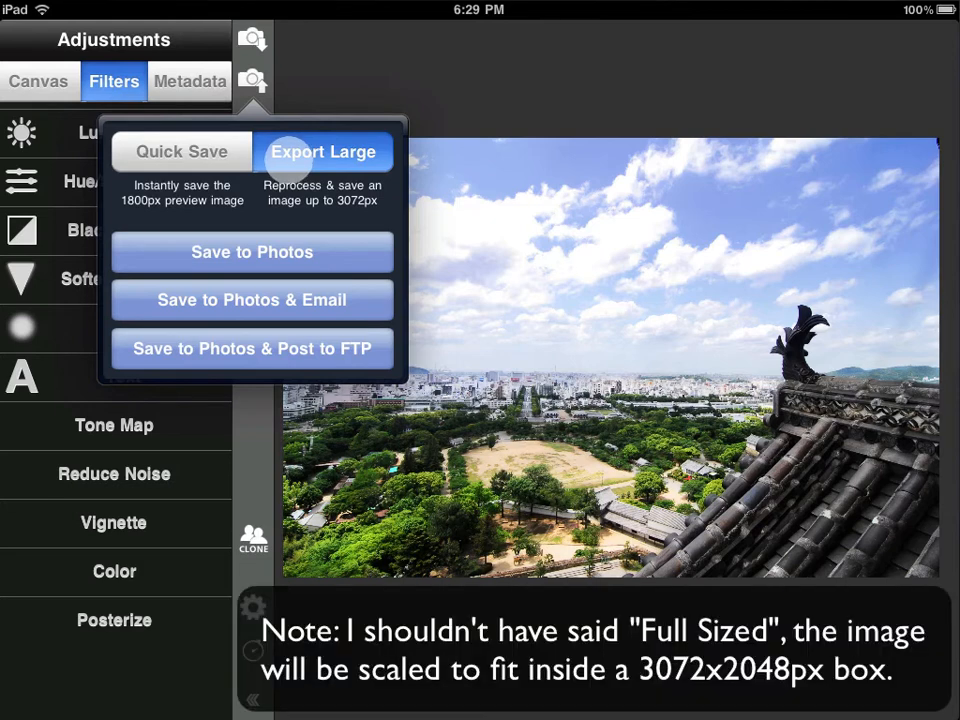
- Reselect Export Large and save the large image to Photos
click(323, 151)
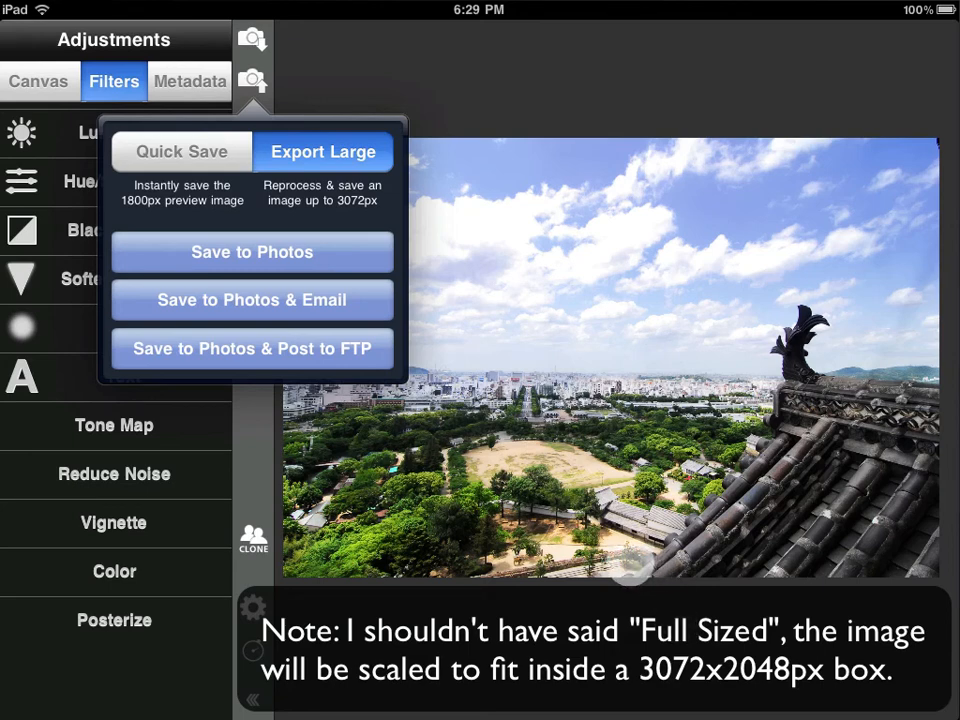
click(252, 251)
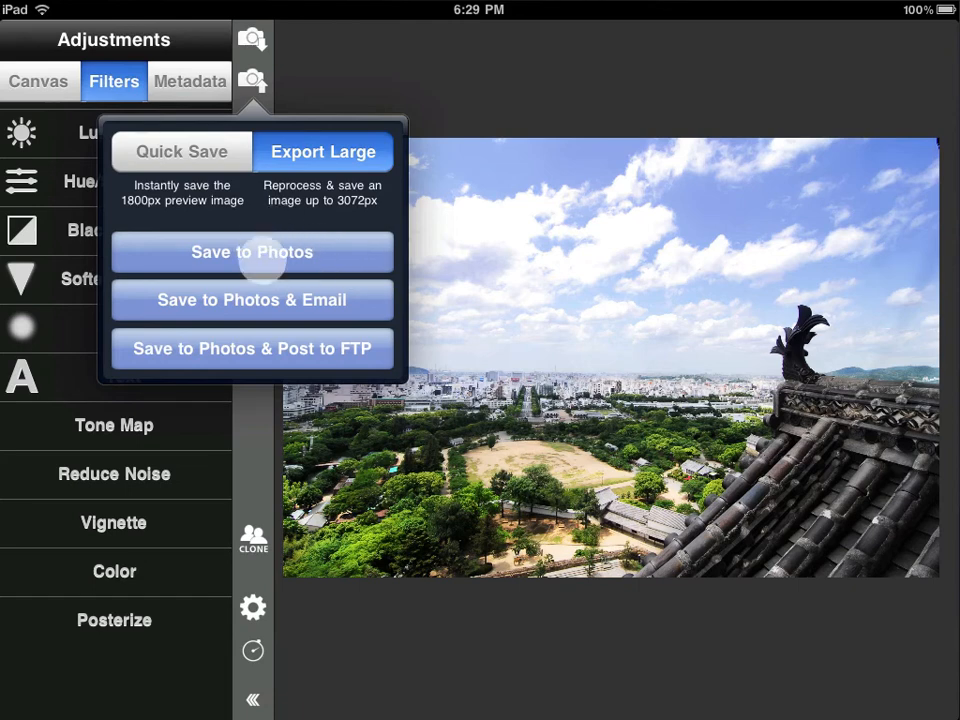
click(252, 252)
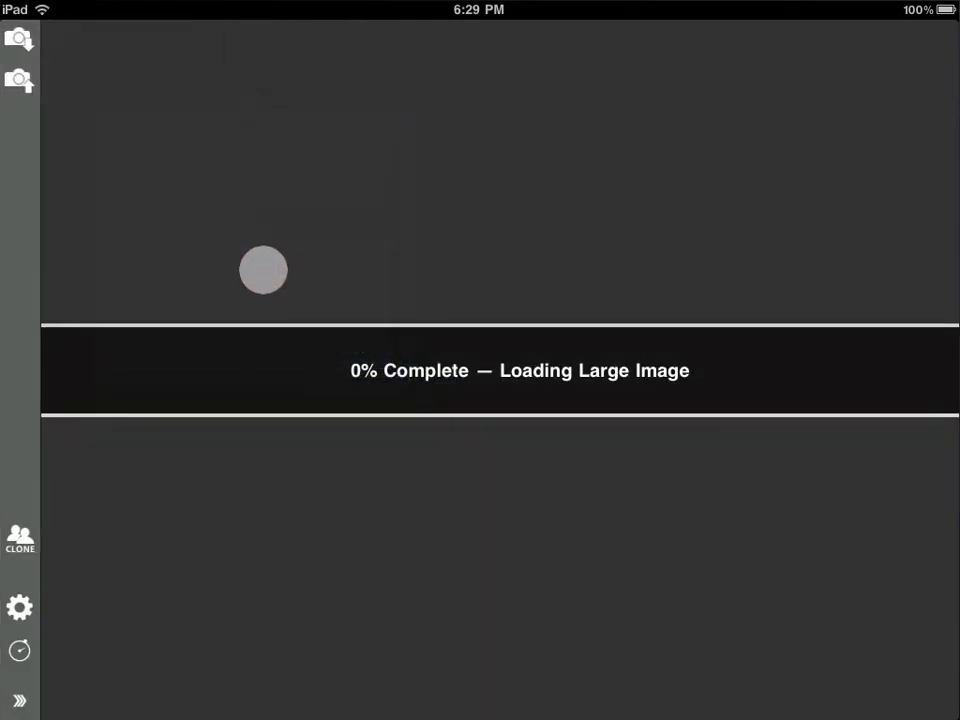